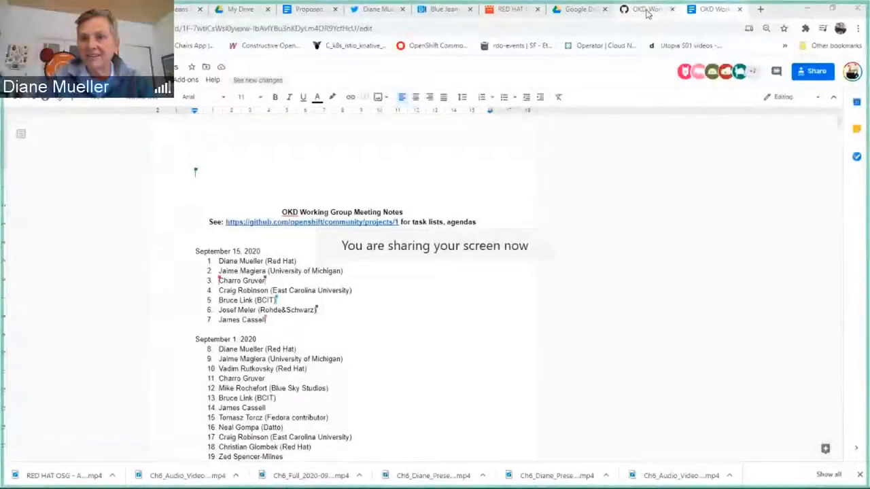
# Step: Switch from the Google Docs notes to the OKD Working Group GitHub tab
pyautogui.click(646, 9)
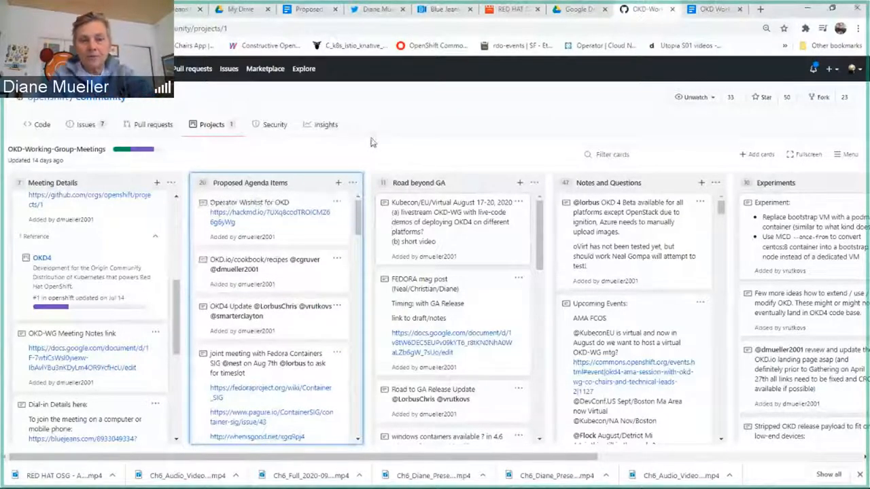
pyautogui.moveTo(438, 126)
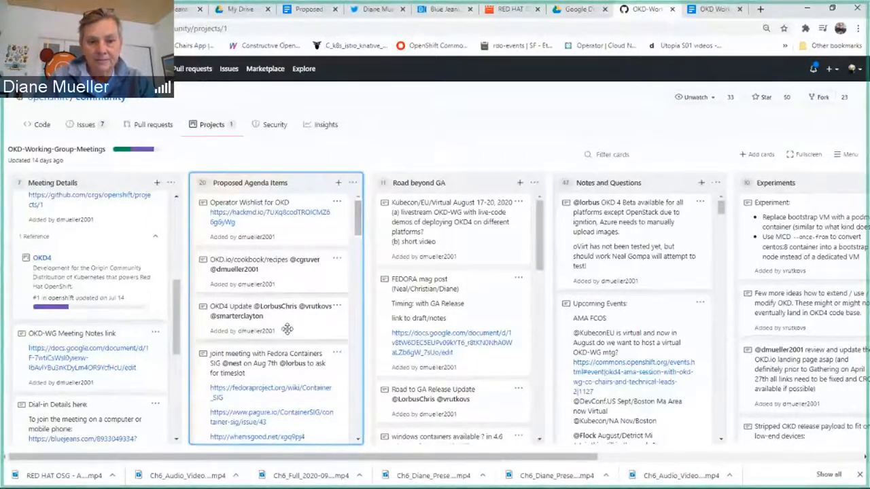
# Step: Drag the OKD4 Update card above the other Proposed Agenda Items cards
pyautogui.moveTo(272, 313); pyautogui.dragTo(272, 211)
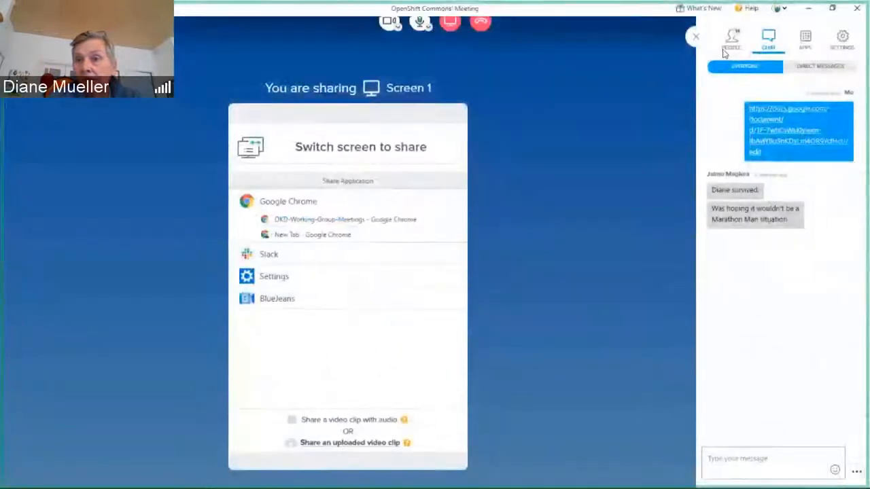
# Step: Switch the BlueJeans sidebar from chat to the People participant list
pyautogui.click(731, 39)
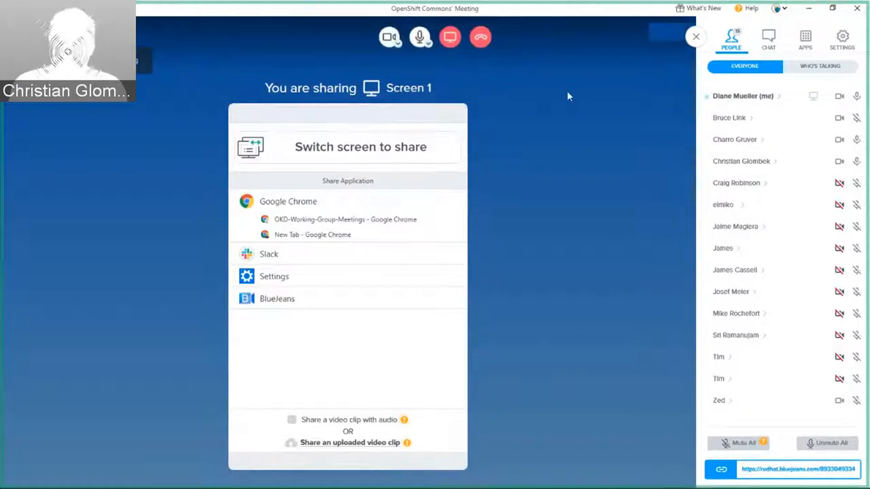
pyautogui.moveTo(667, 245)
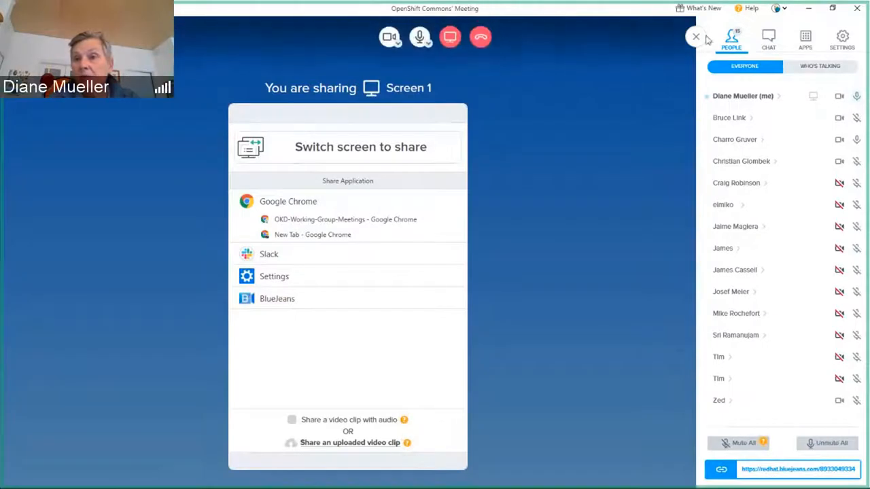
pyautogui.moveTo(659, 36)
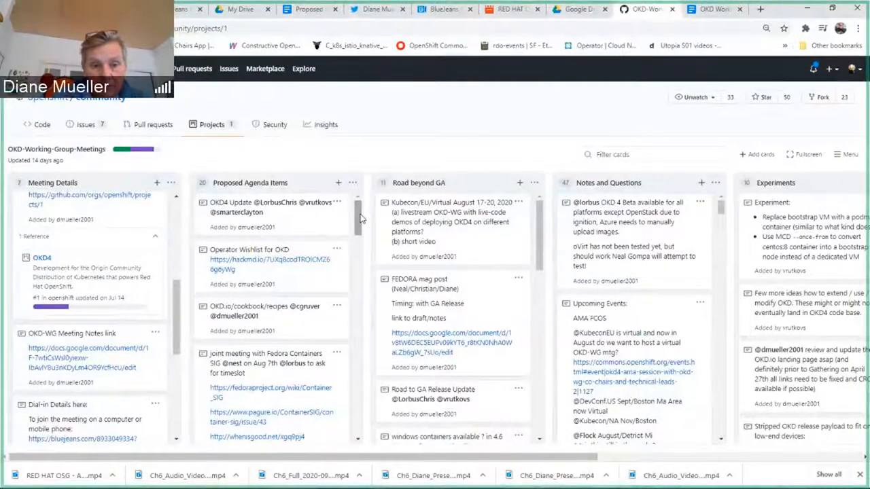
pyautogui.scroll(-3)
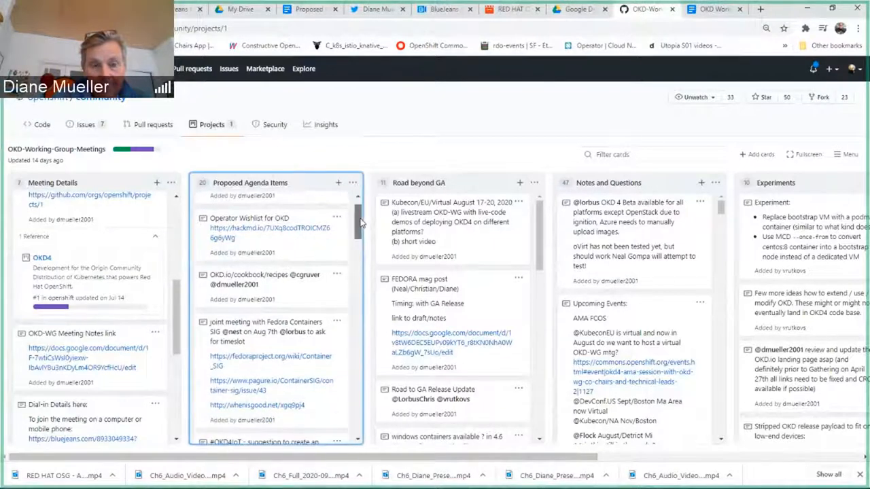
pyautogui.scroll(-3)
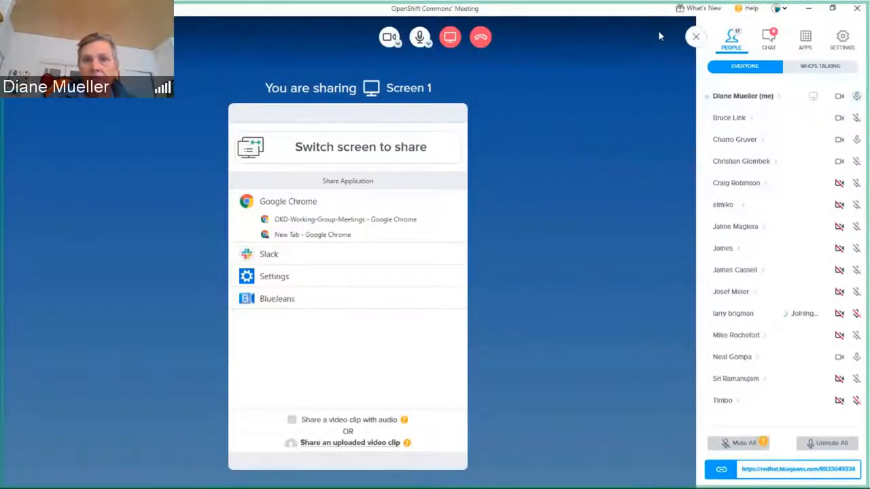
pyautogui.moveTo(481, 37)
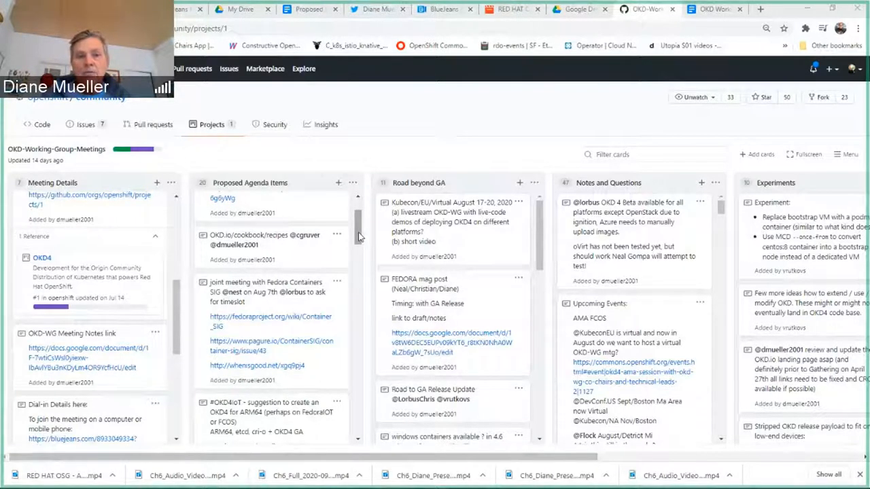
pyautogui.scroll(-3)
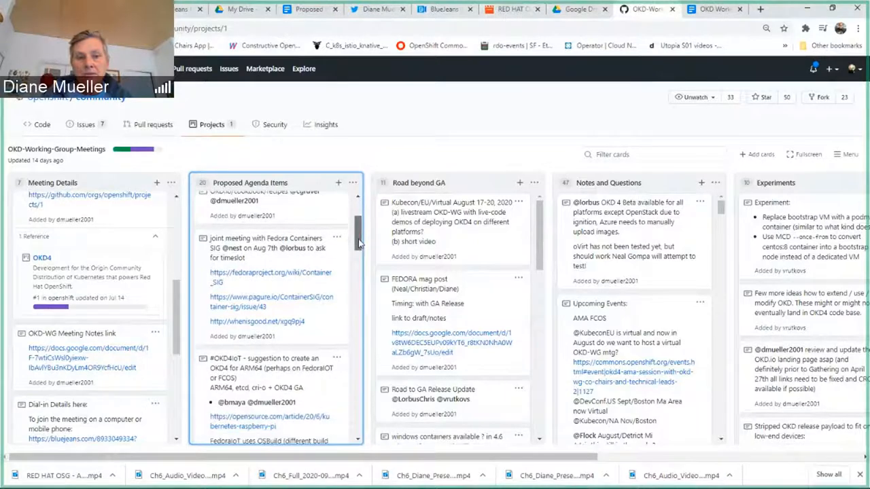
pyautogui.scroll(-3)
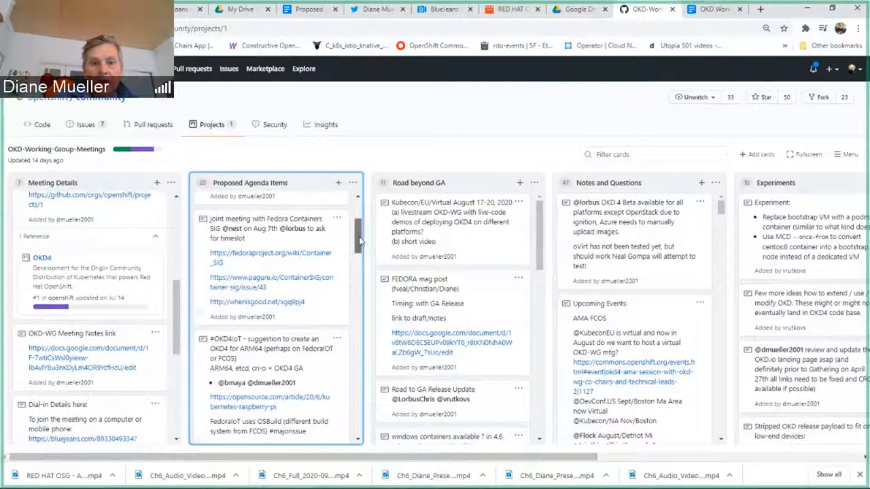
pyautogui.scroll(-3)
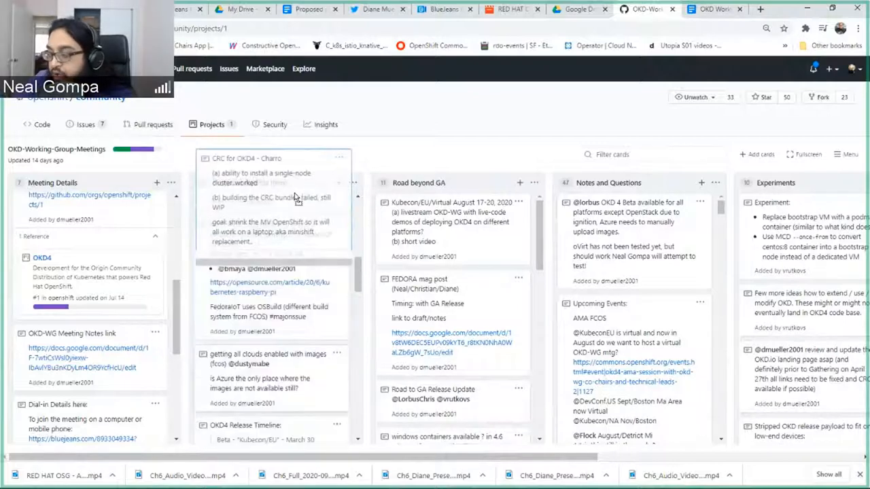
pyautogui.scroll(-3)
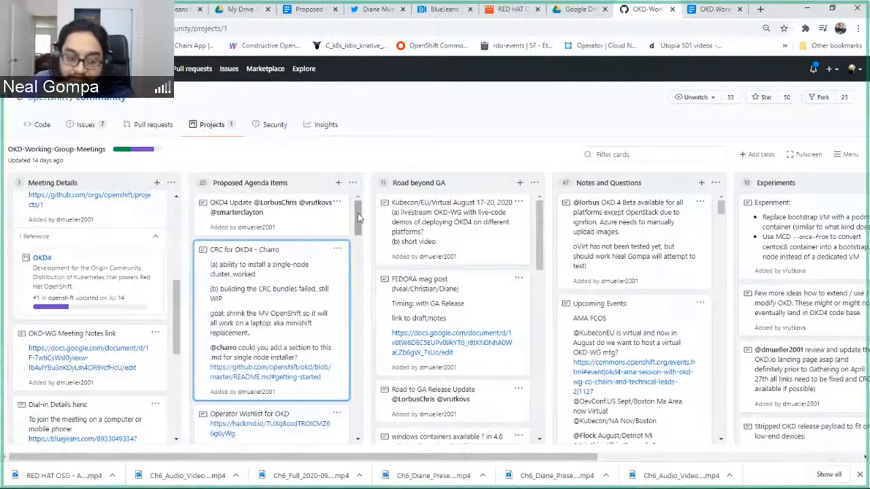
pyautogui.scroll(-3)
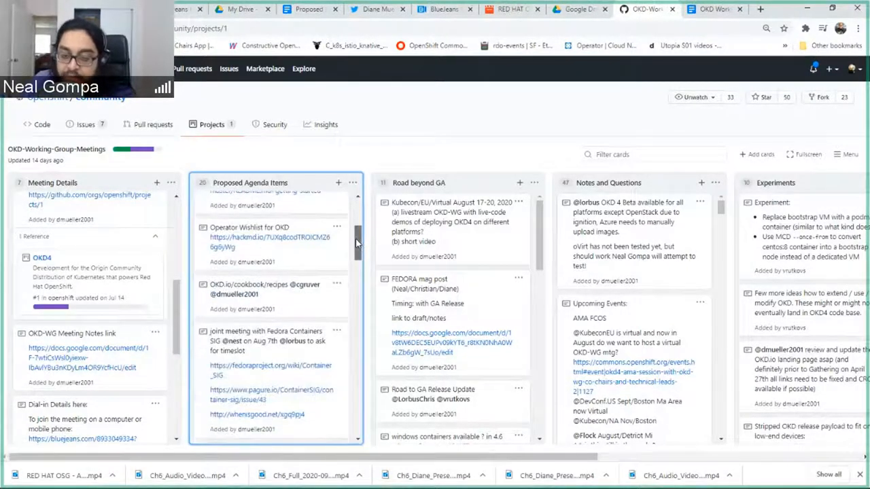
pyautogui.scroll(-3)
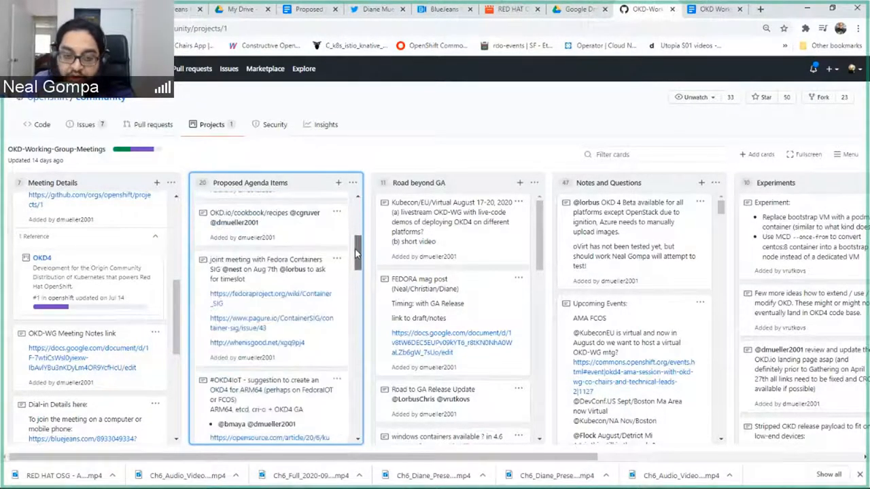
pyautogui.scroll(-3)
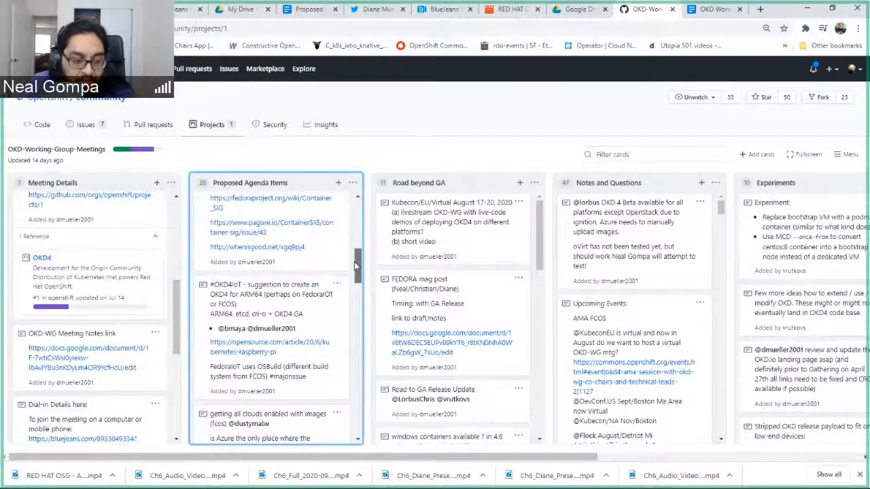
pyautogui.scroll(-3)
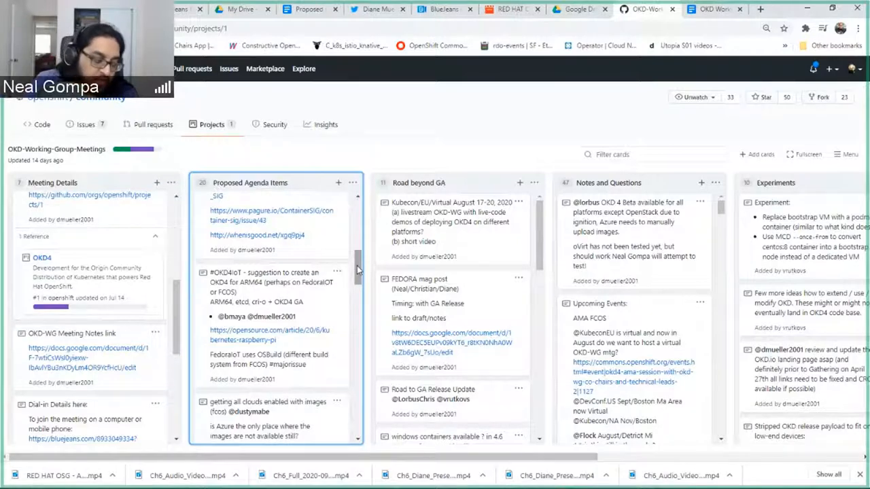
pyautogui.scroll(-3)
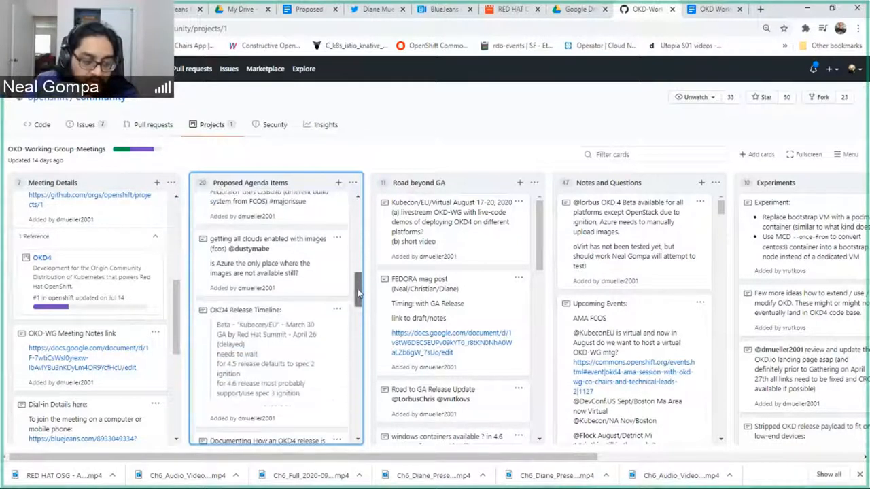
# Step: Edit the cloud images card note to add Alibaba and GCP lines, and save
pyautogui.click(338, 241)
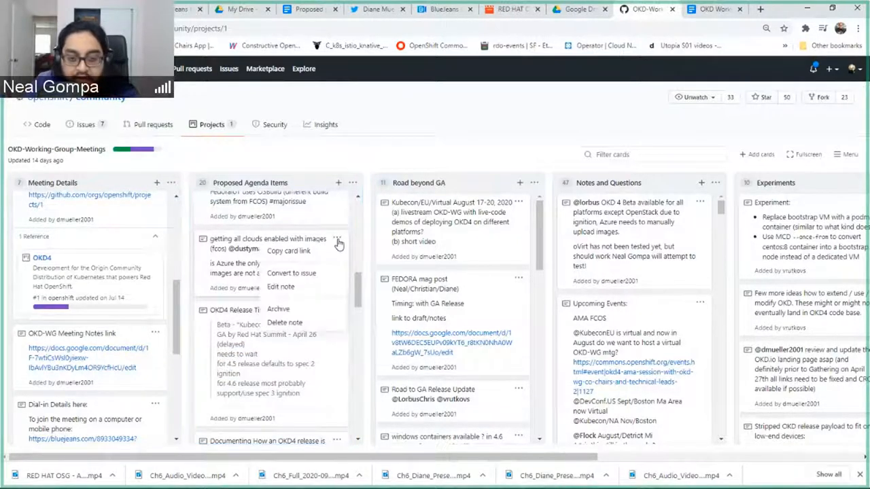
pyautogui.click(281, 286)
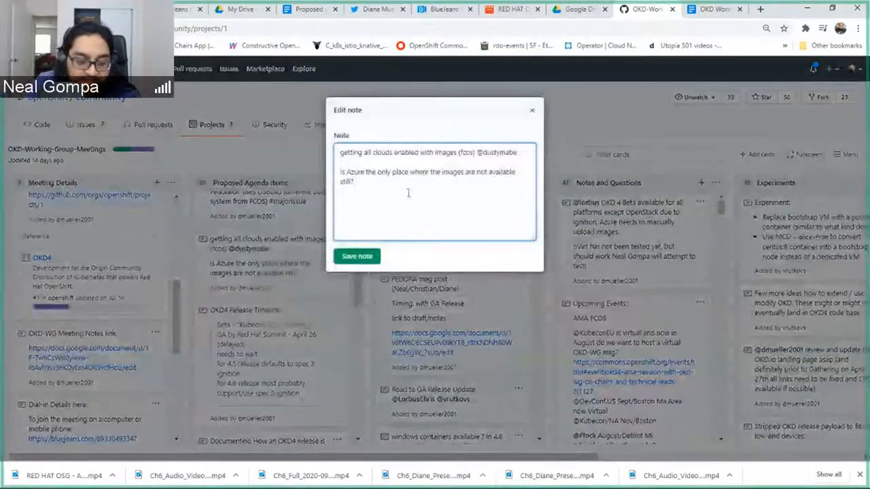
pyautogui.write('All')
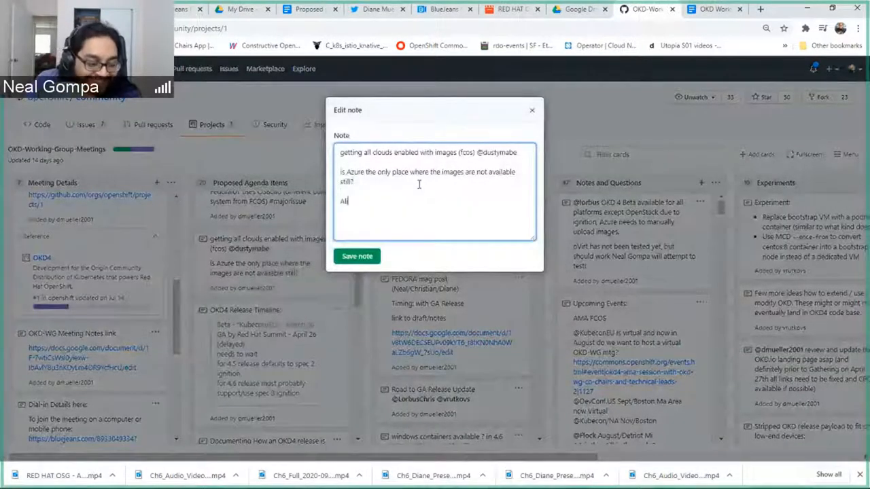
pyautogui.write('iba')
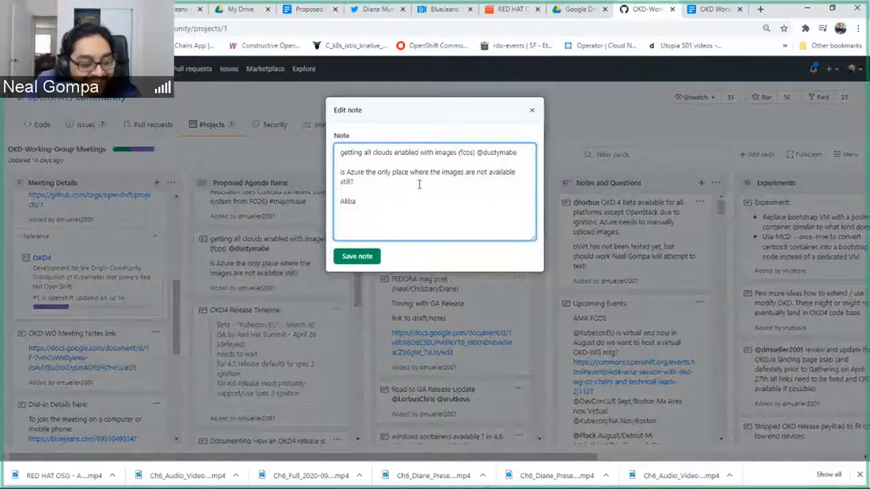
pyautogui.write('ba')
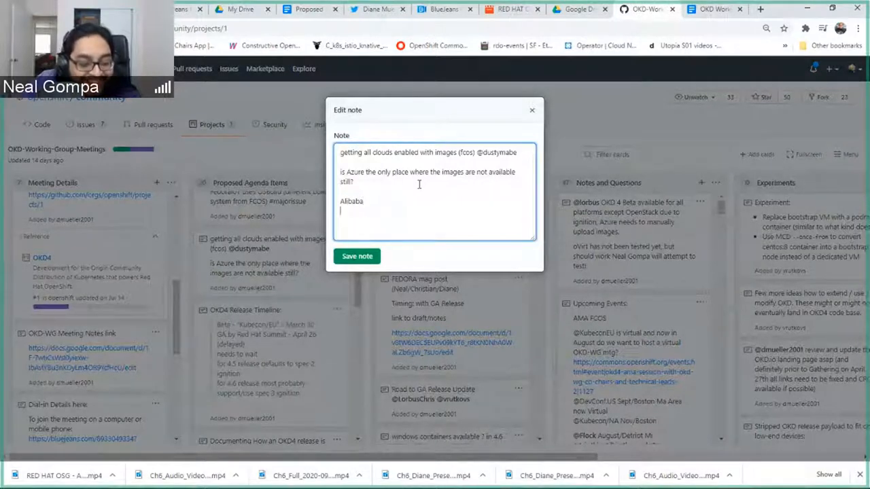
pyautogui.write('GCP')
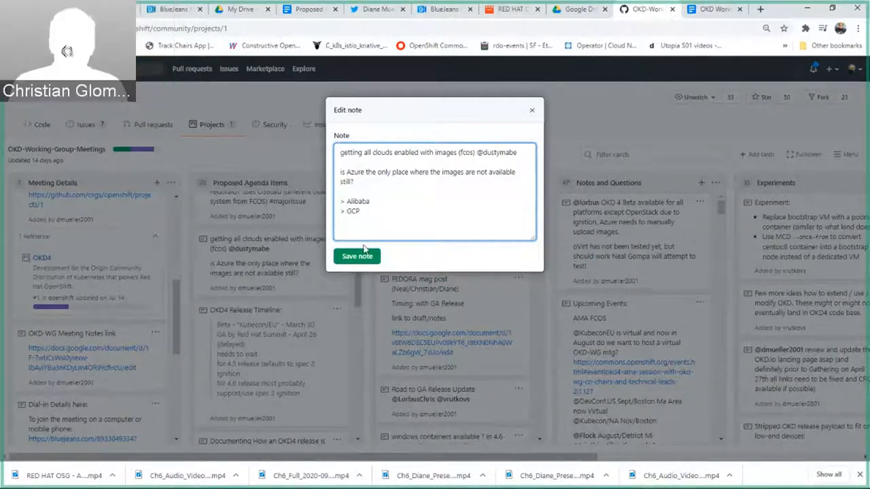
pyautogui.moveTo(301, 229)
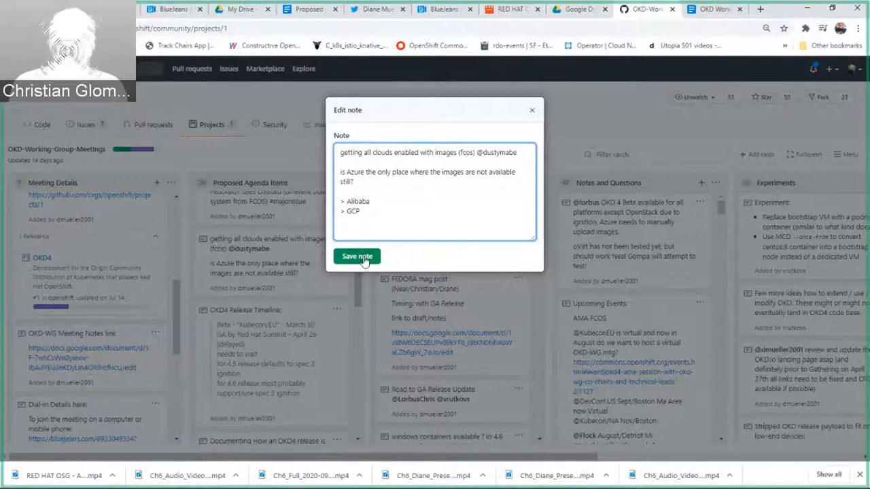
pyautogui.click(357, 256)
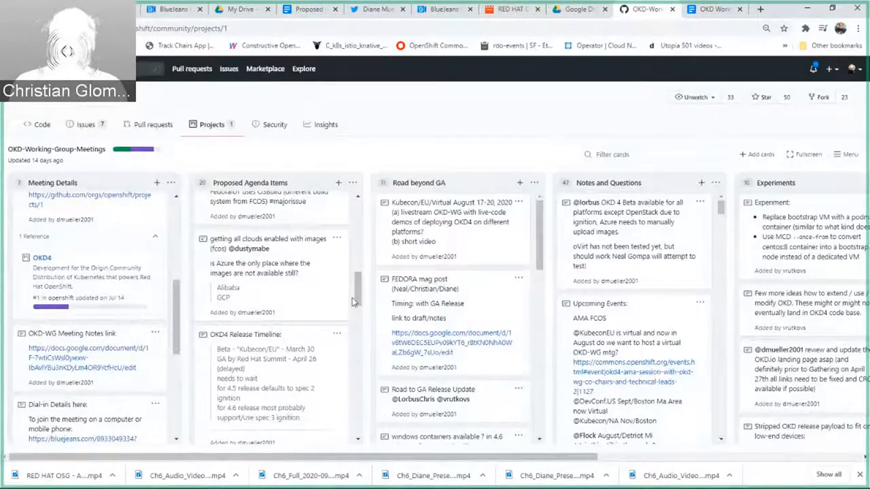
pyautogui.scroll(-3)
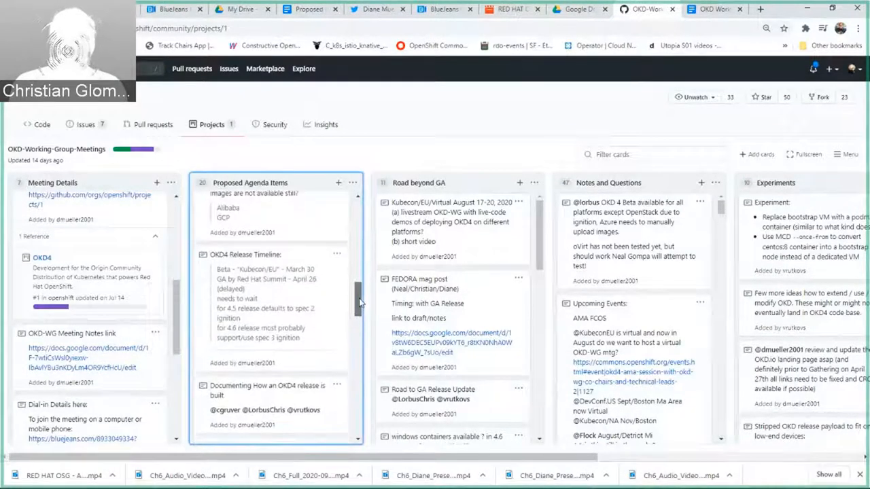
pyautogui.scroll(-3)
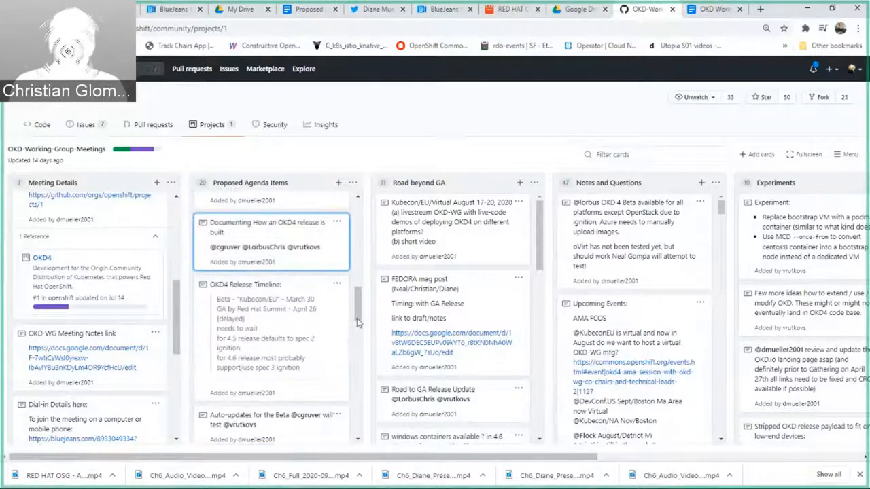
pyautogui.scroll(-3)
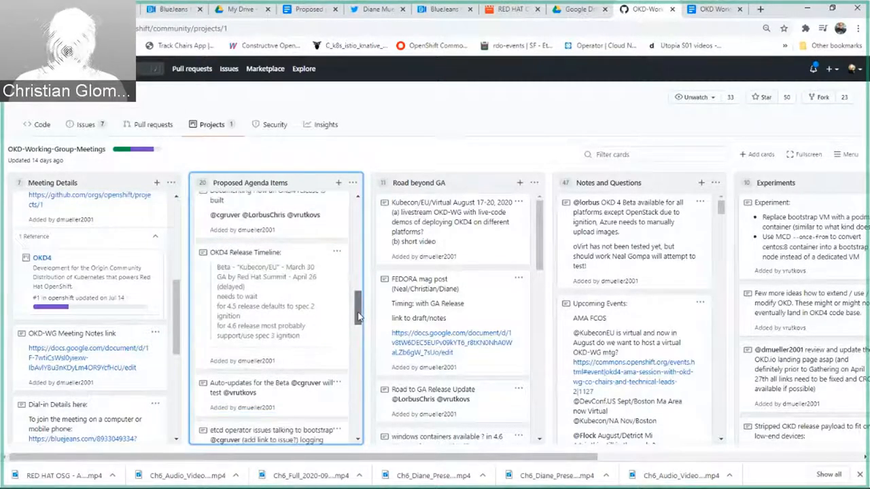
pyautogui.scroll(-3)
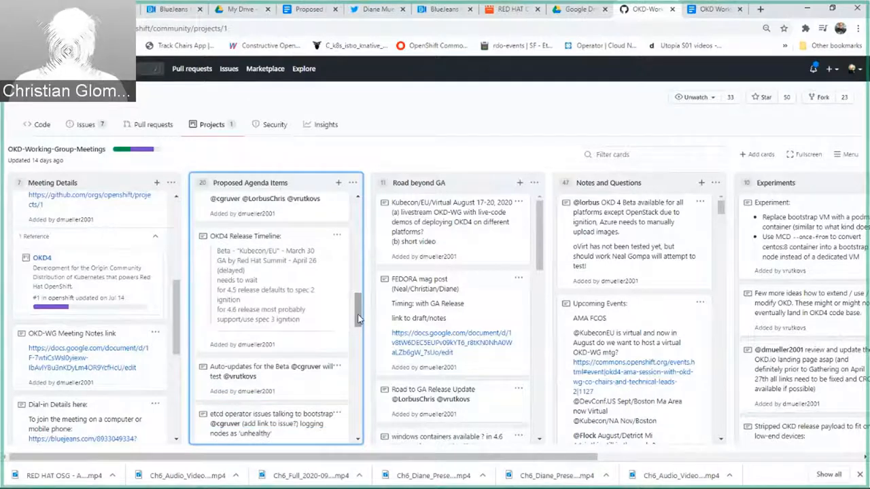
pyautogui.scroll(-3)
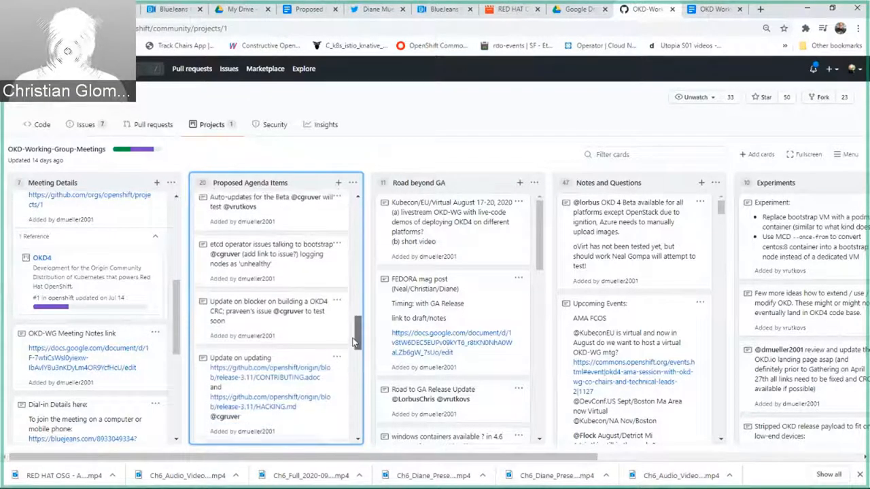
pyautogui.scroll(-3)
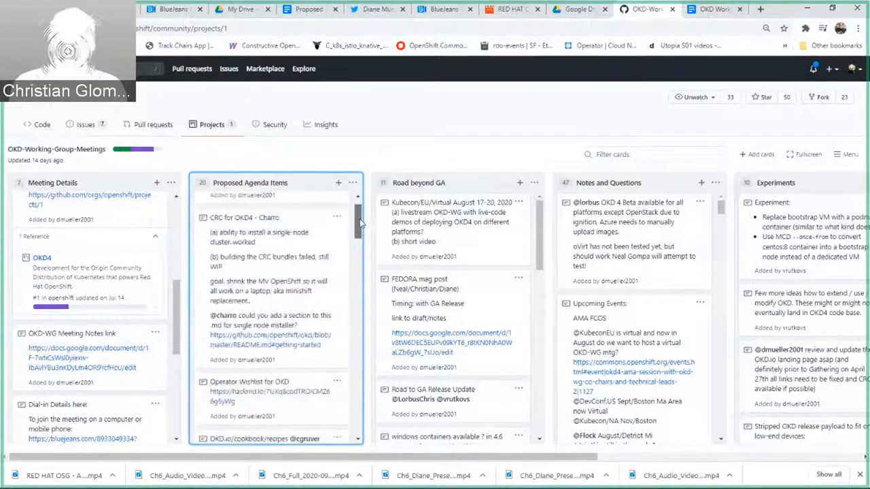
pyautogui.scroll(3)
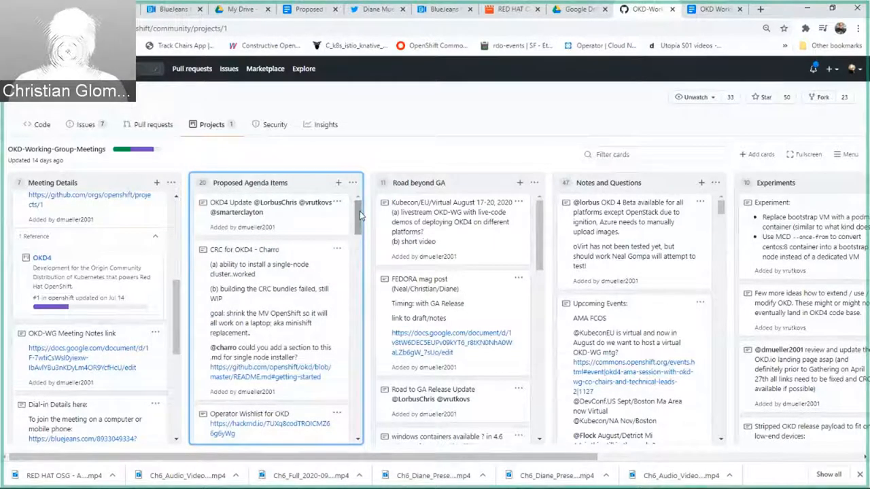
pyautogui.moveTo(340, 254)
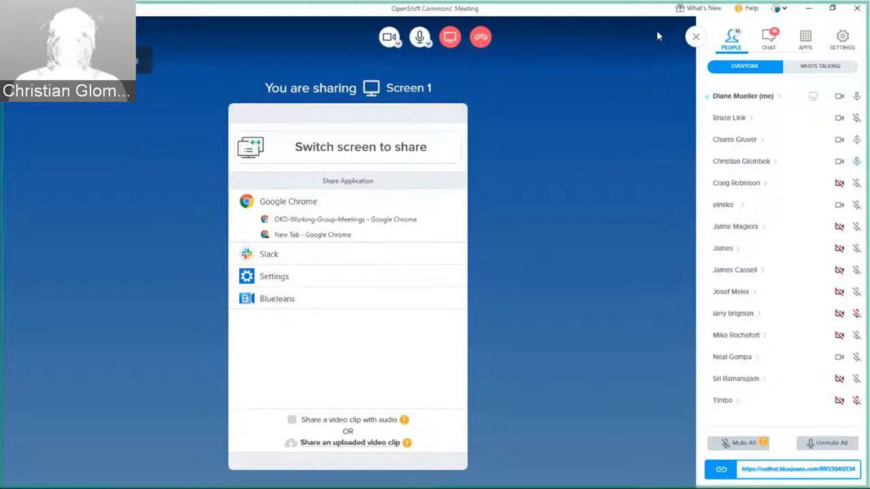
pyautogui.moveTo(561, 26)
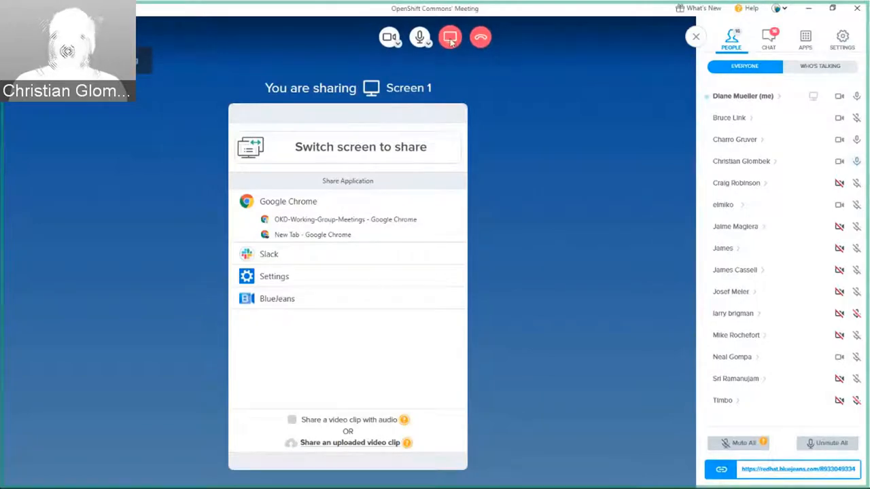
# Step: Share the OKD-Working-Group-Meetings project board tab in the BlueJeans meeting
pyautogui.click(696, 36)
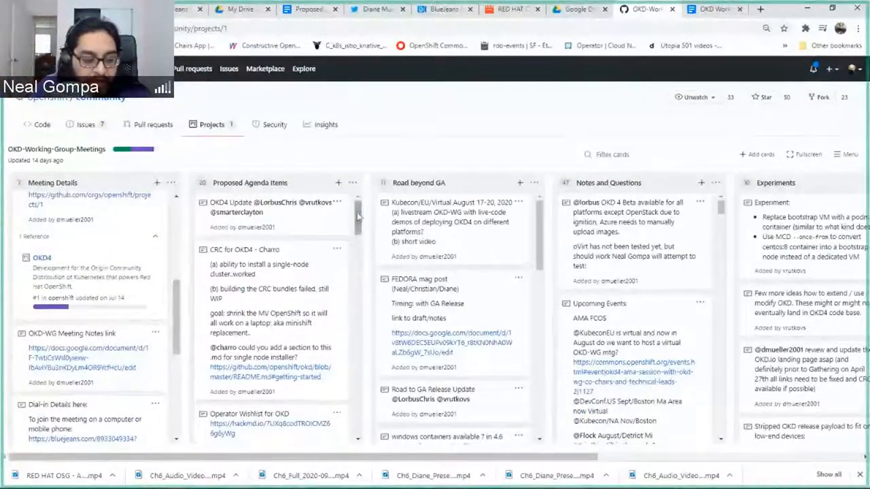
# Step: Scroll down Proposed Agenda Items to the all-clouds images (fcos) card
pyautogui.scroll(-3)
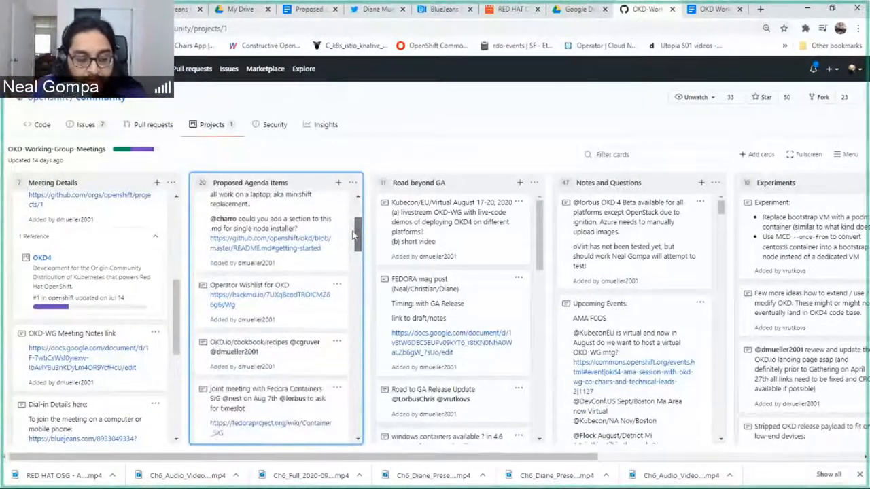
pyautogui.scroll(-3)
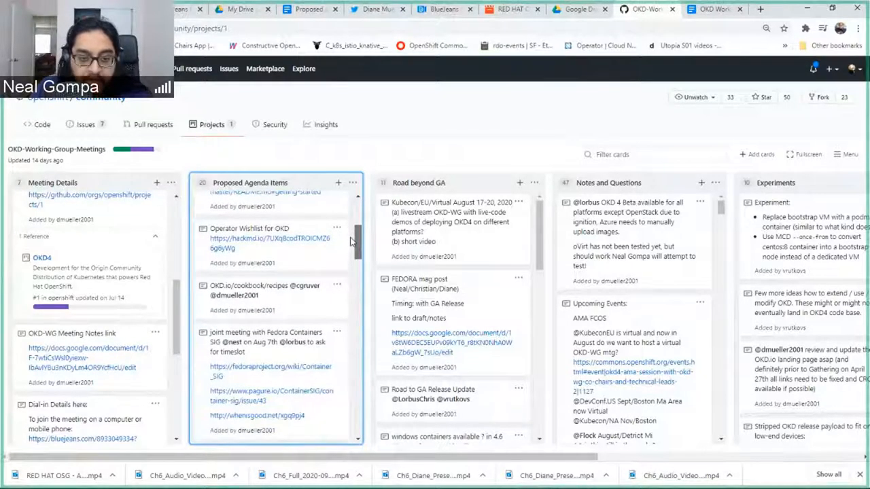
pyautogui.scroll(-3)
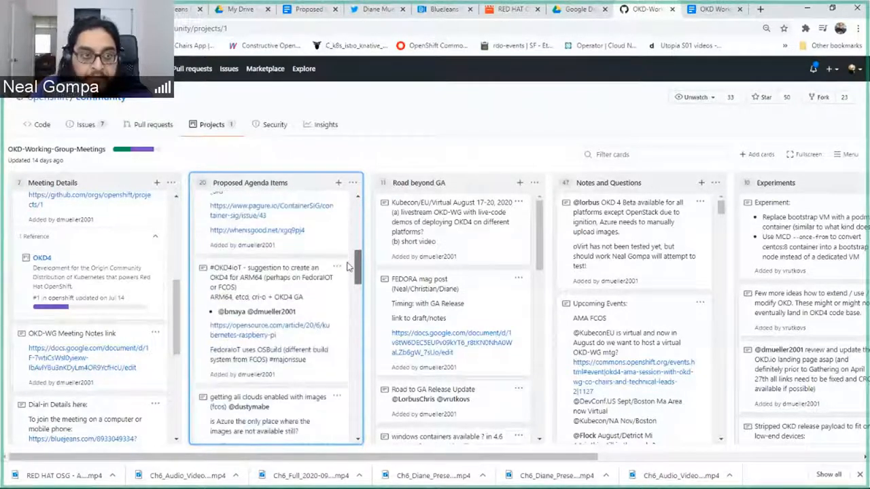
pyautogui.scroll(-3)
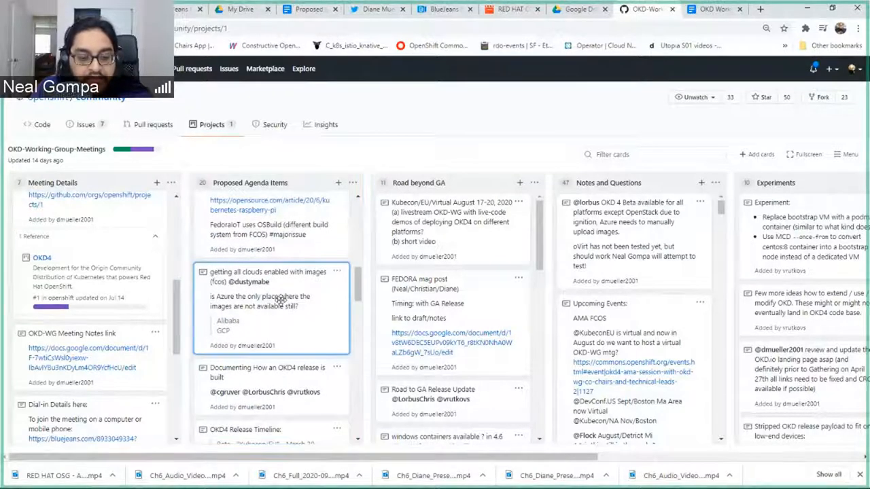
# Step: Open the cloud images card note for editing and type 'videos to be recorded'
pyautogui.click(337, 272)
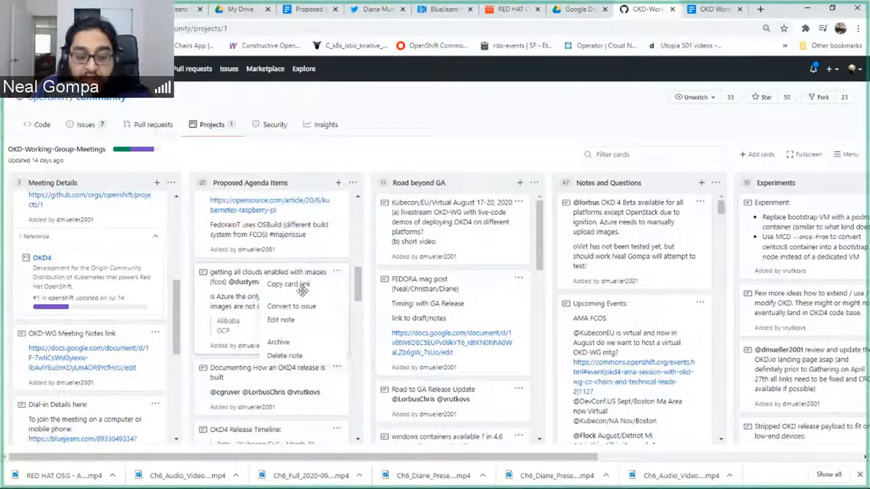
pyautogui.click(280, 319)
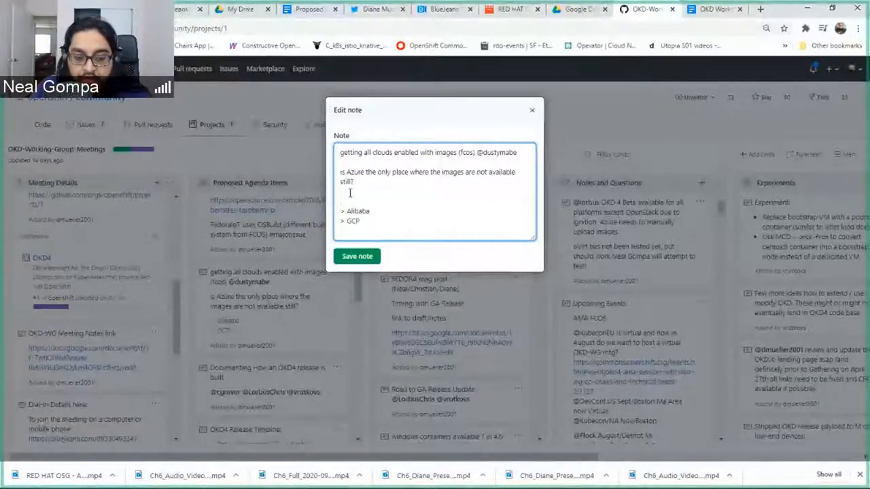
pyautogui.write('videos')
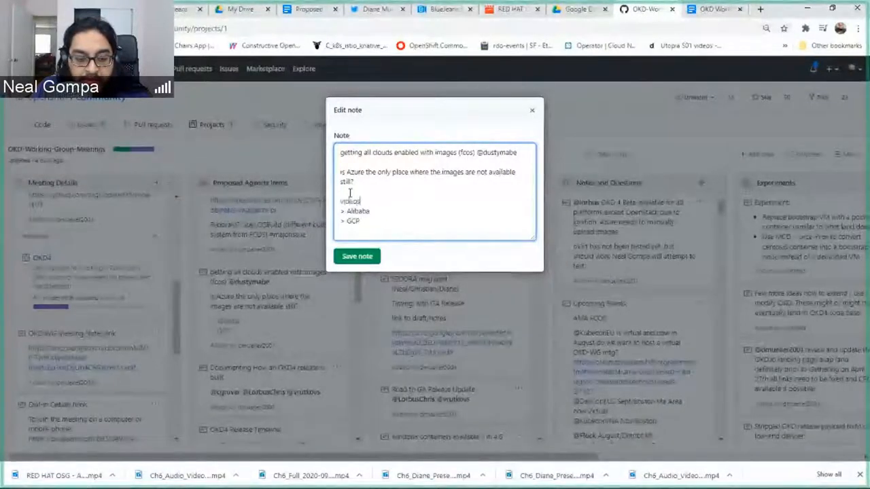
pyautogui.write('to')
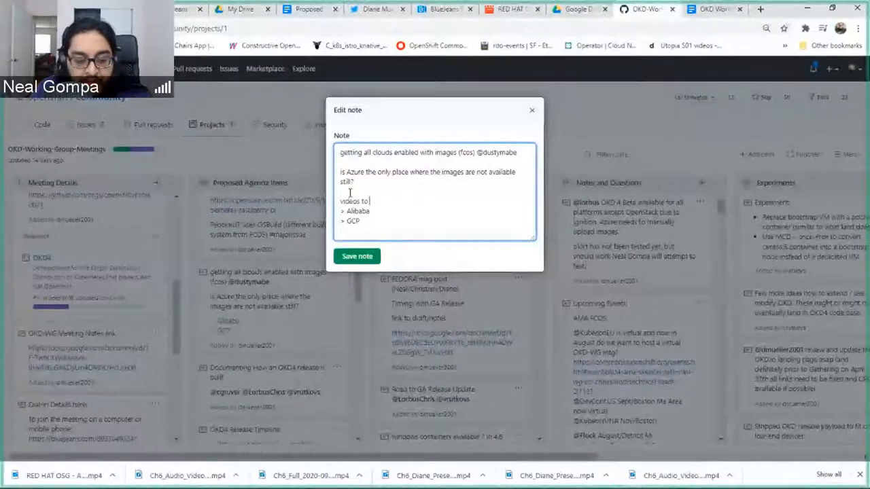
pyautogui.write('be a')
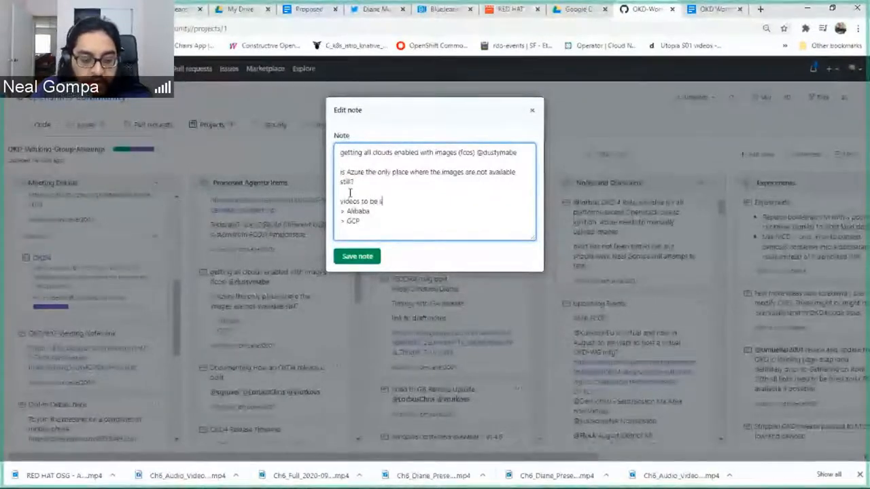
pyautogui.write('recorded.')
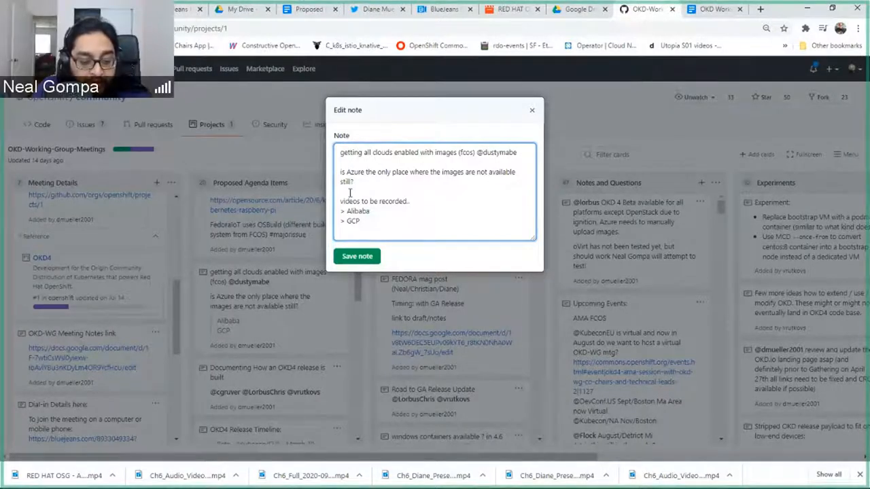
# Step: Add a '> anything else?' line after the GCP entry
pyautogui.press('enter')
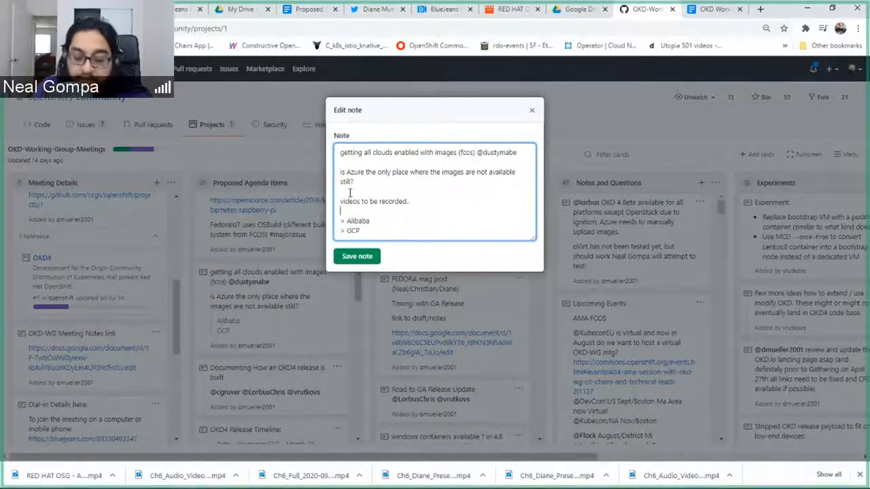
pyautogui.scroll(-3)
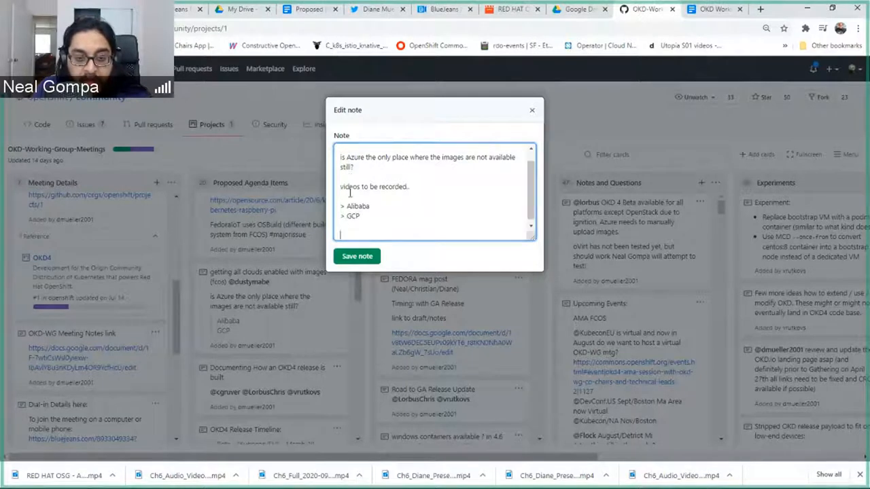
pyautogui.write('>')
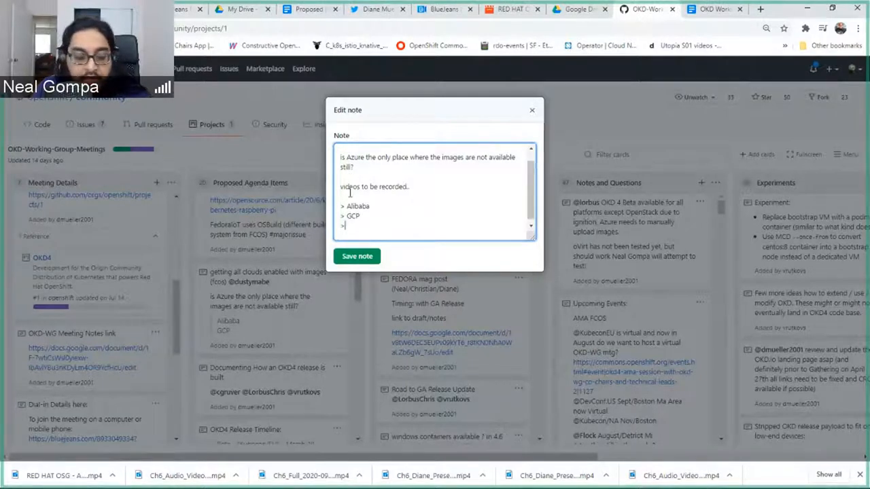
pyautogui.write('ani')
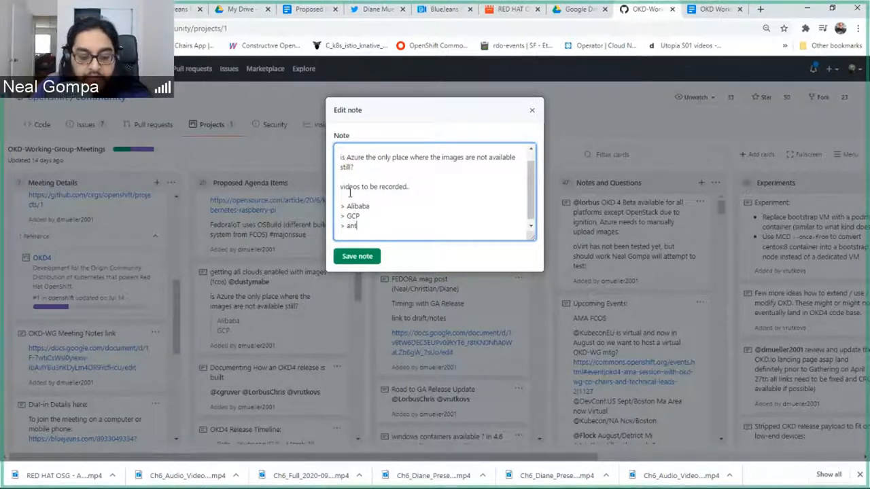
pyautogui.write('anythi')
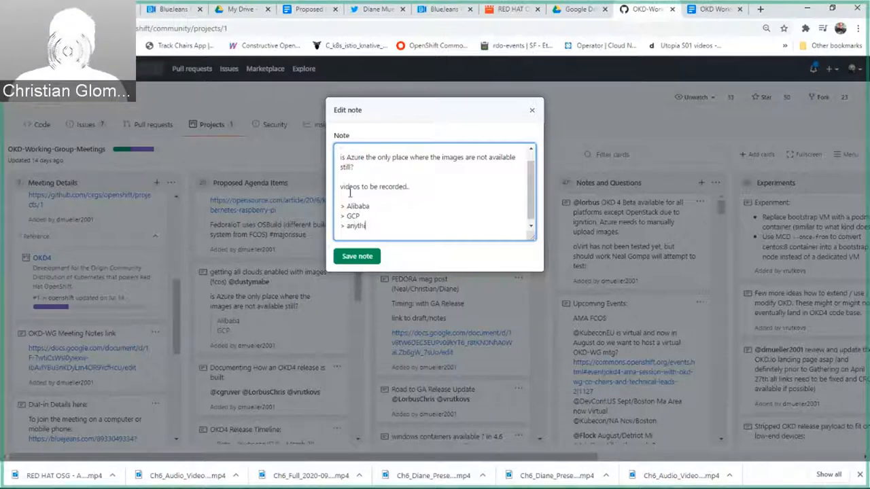
pyautogui.write('ing else?')
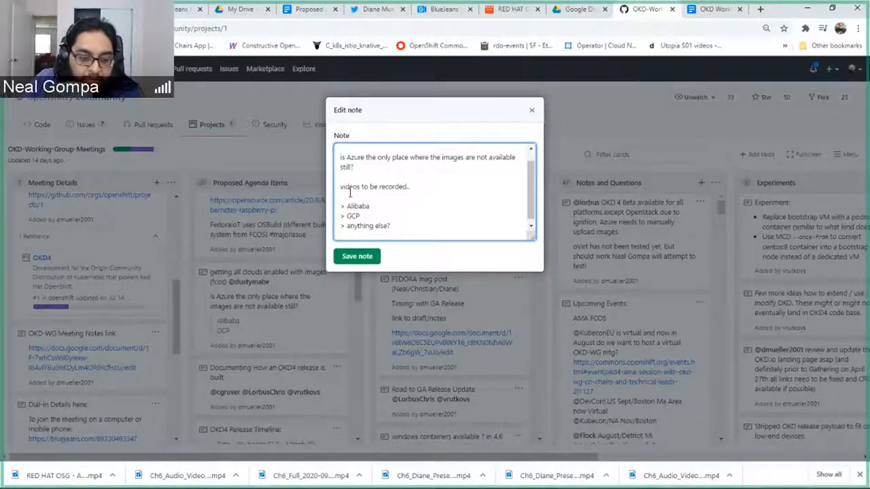
pyautogui.moveTo(373, 256)
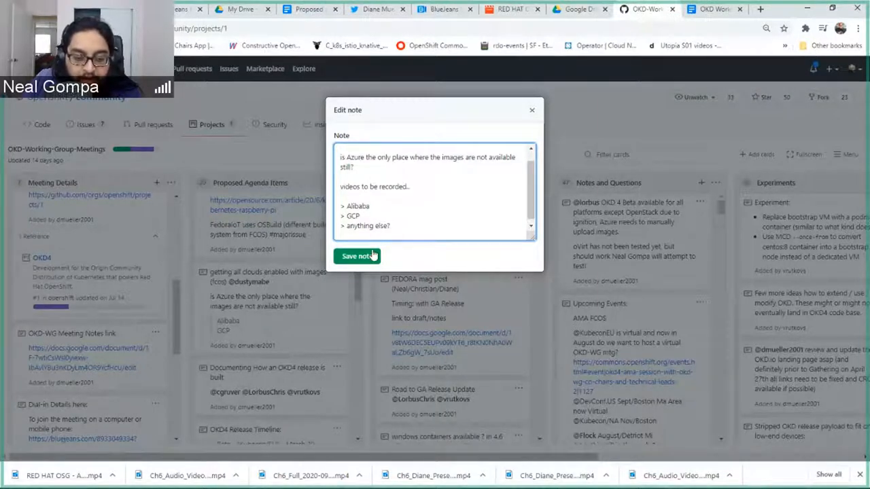
# Step: Save the updated cloud images note and scroll back up the board
pyautogui.click(356, 256)
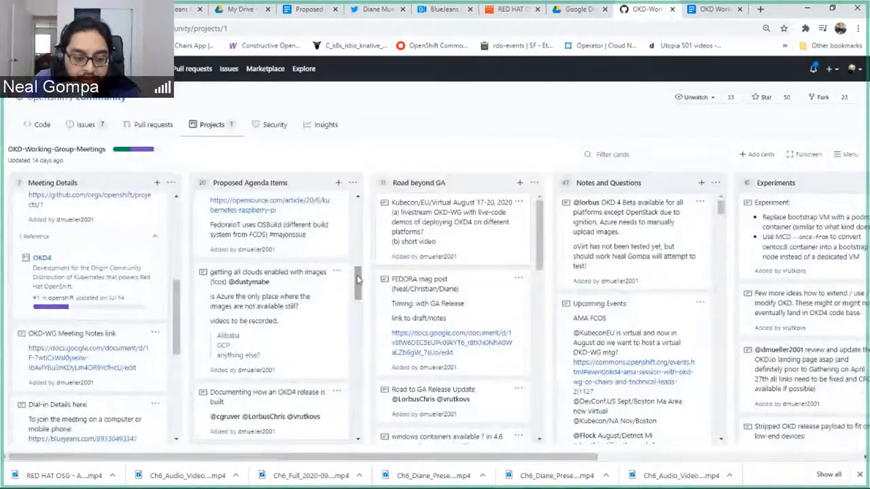
pyautogui.scroll(3)
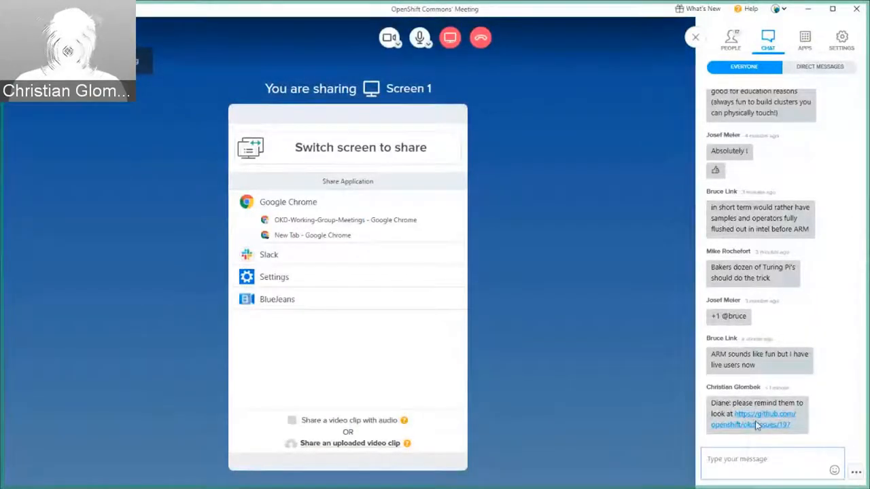
pyautogui.click(751, 420)
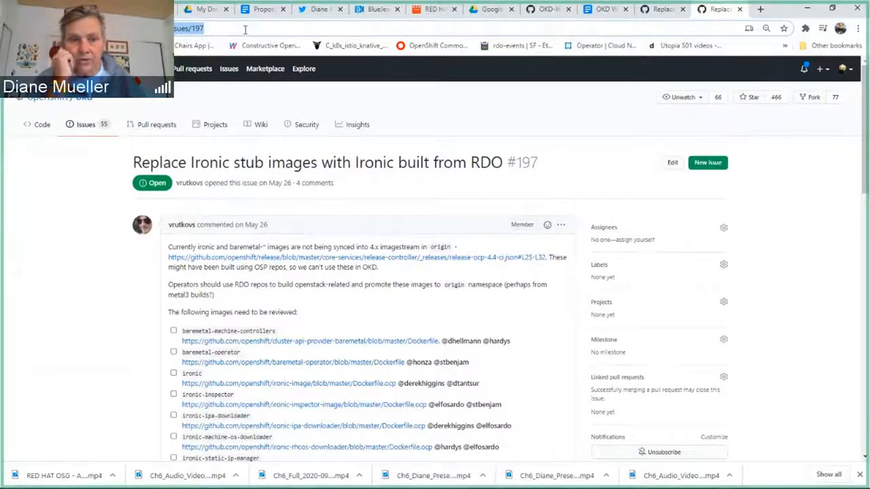
pyautogui.moveTo(842, 200)
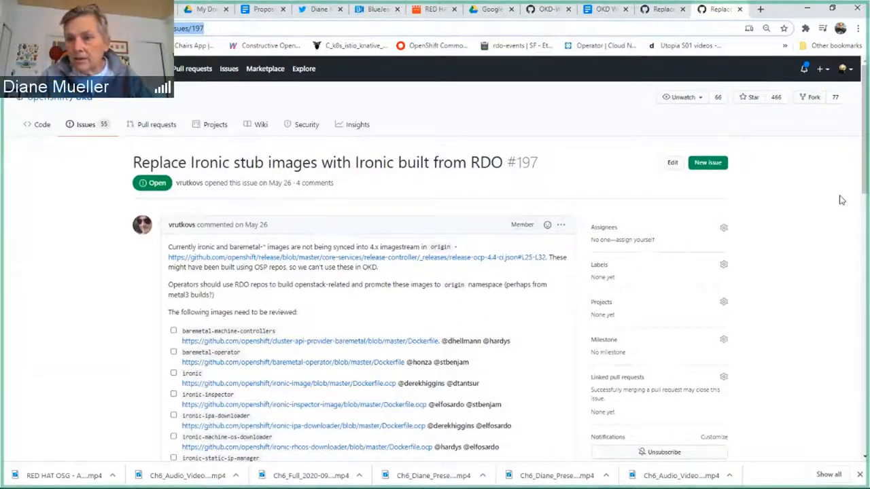
pyautogui.scroll(-3)
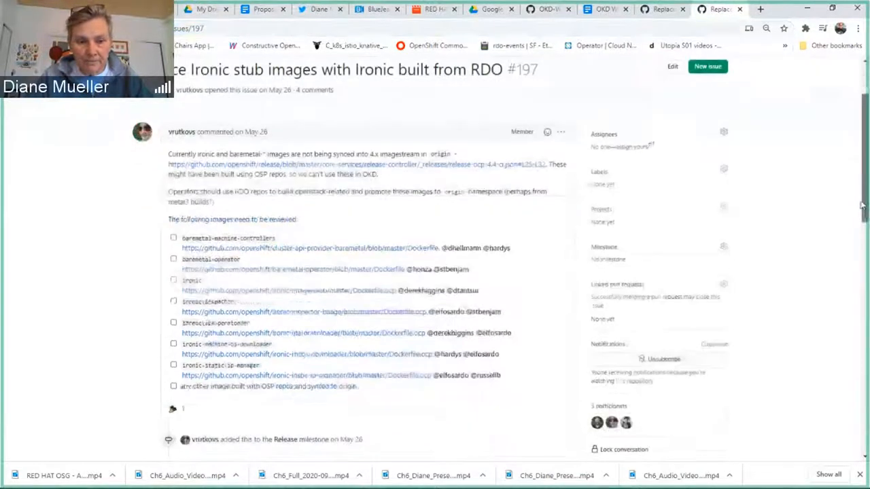
pyautogui.scroll(-3)
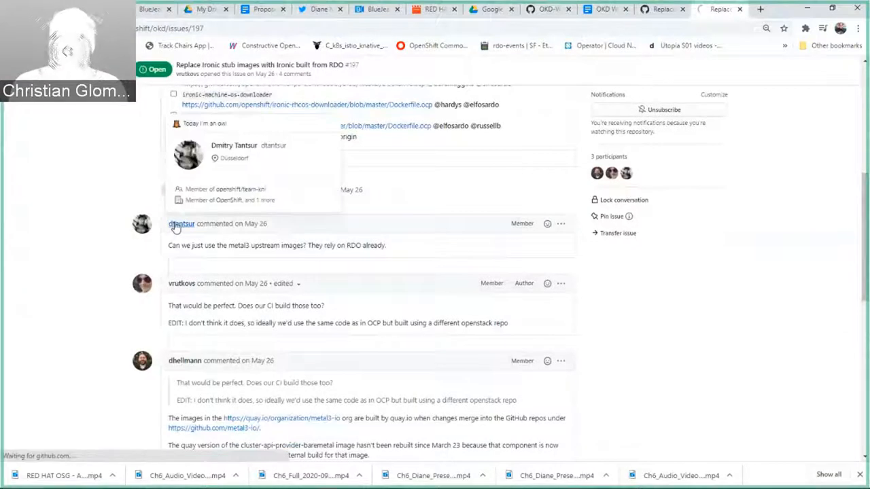
pyautogui.click(181, 223)
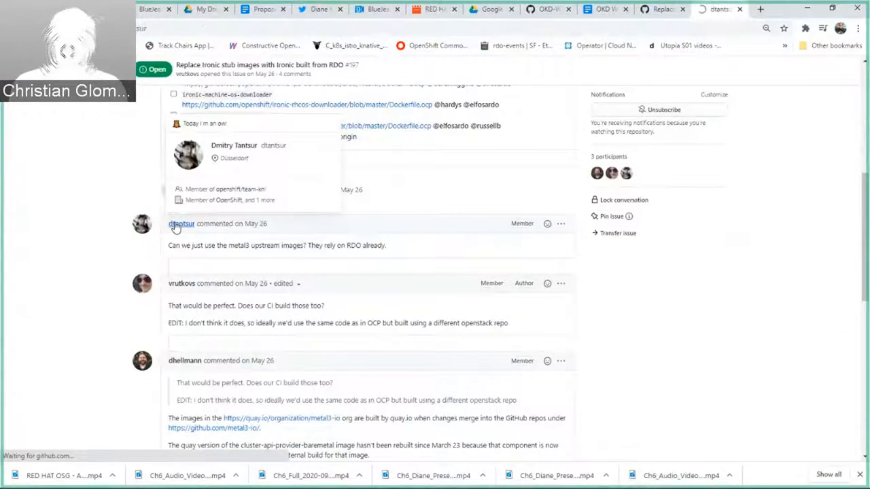
pyautogui.click(181, 224)
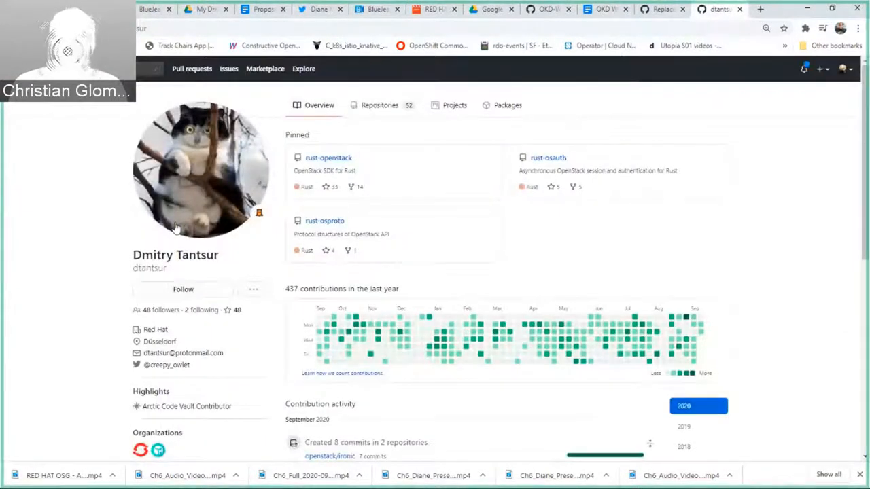
pyautogui.doubleClick(175, 255)
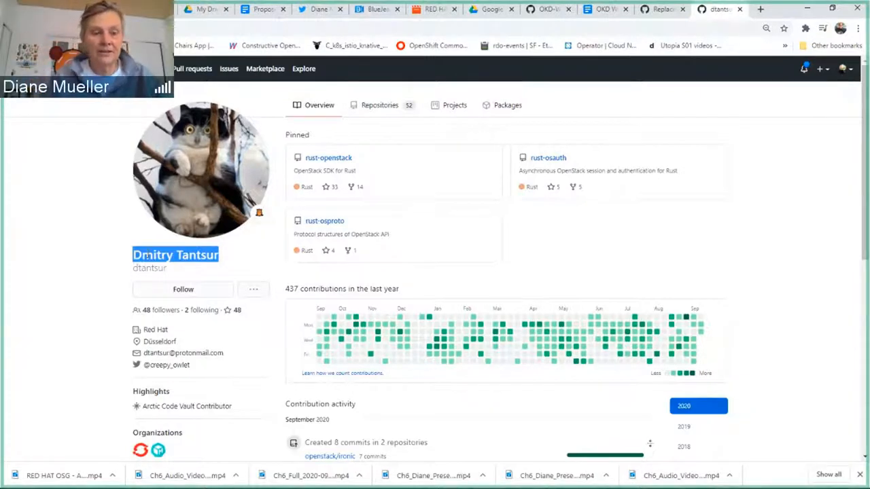
pyautogui.moveTo(107, 211)
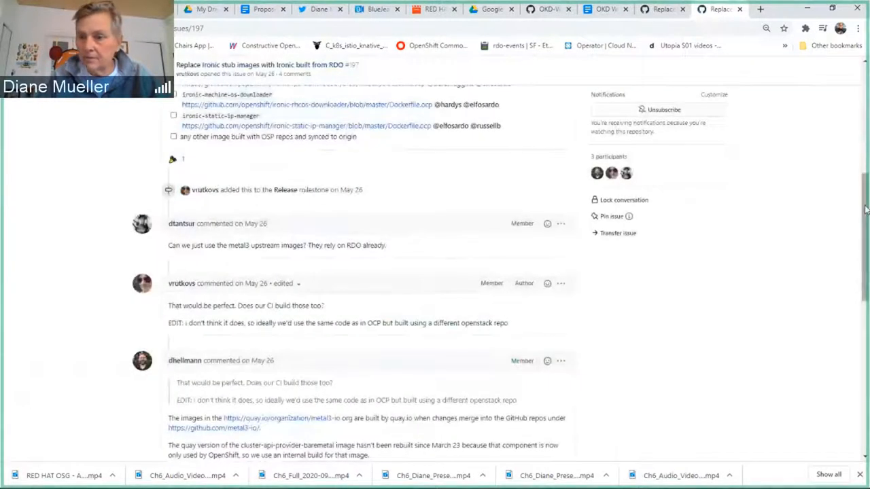
# Step: Scroll the issue #197 comments and open the third commenter's profile
pyautogui.scroll(-3)
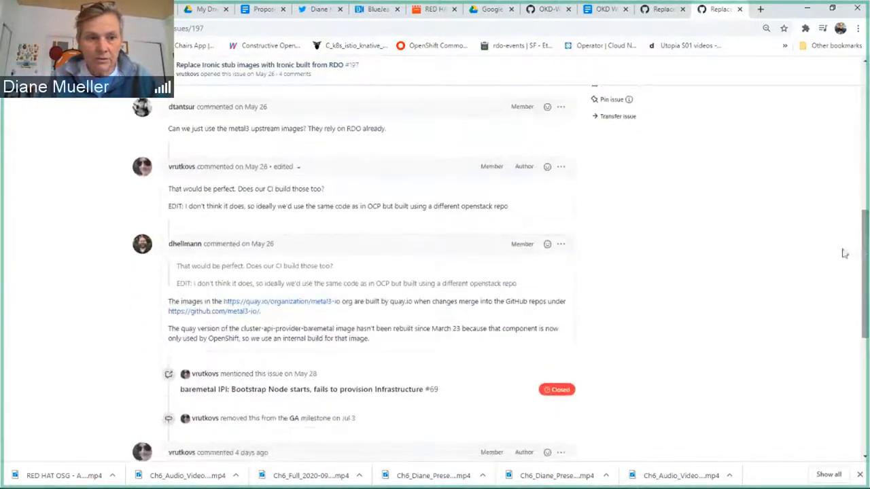
pyautogui.moveTo(184, 243)
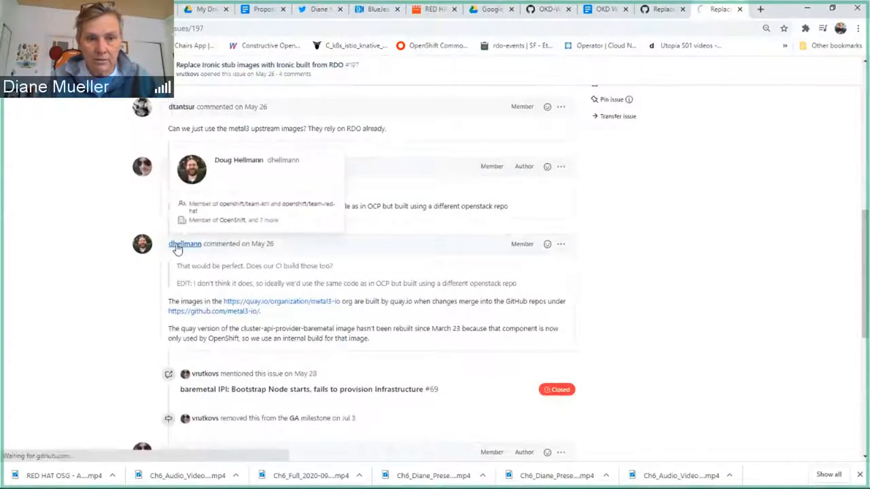
pyautogui.click(184, 243)
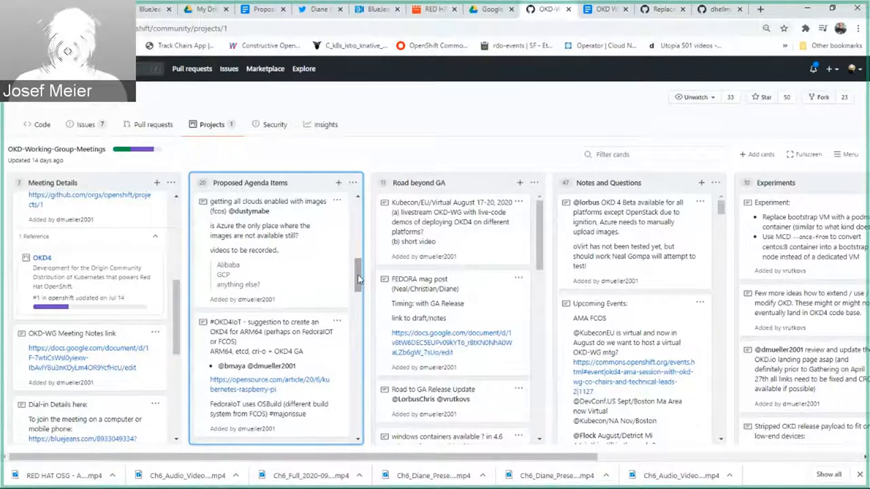
# Step: Scroll through Proposed Agenda Items looking for the Ironic stub images card
pyautogui.scroll(3)
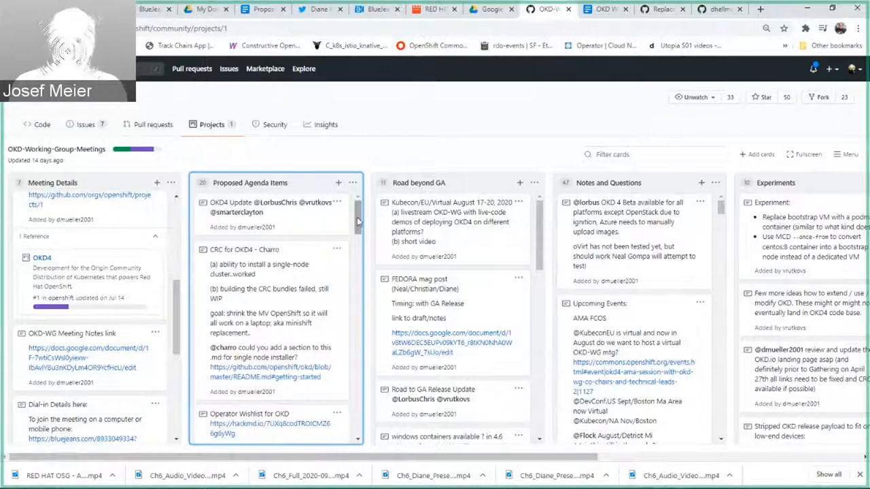
pyautogui.scroll(-3)
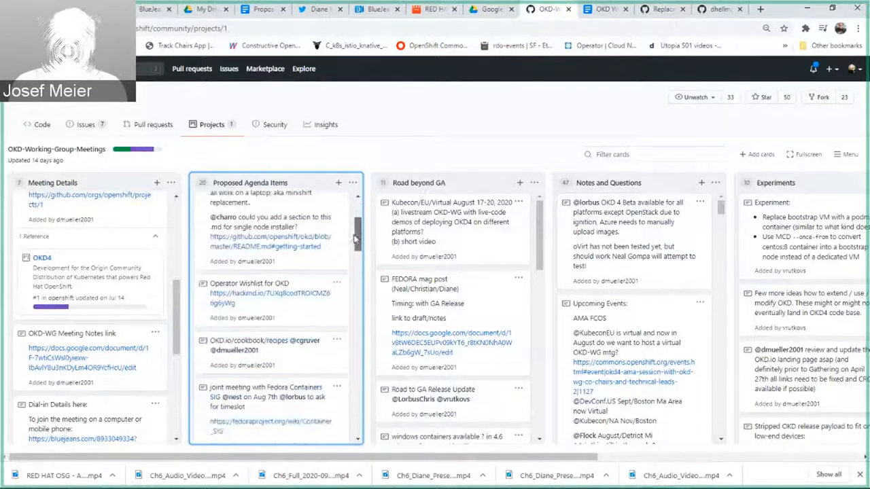
pyautogui.scroll(-3)
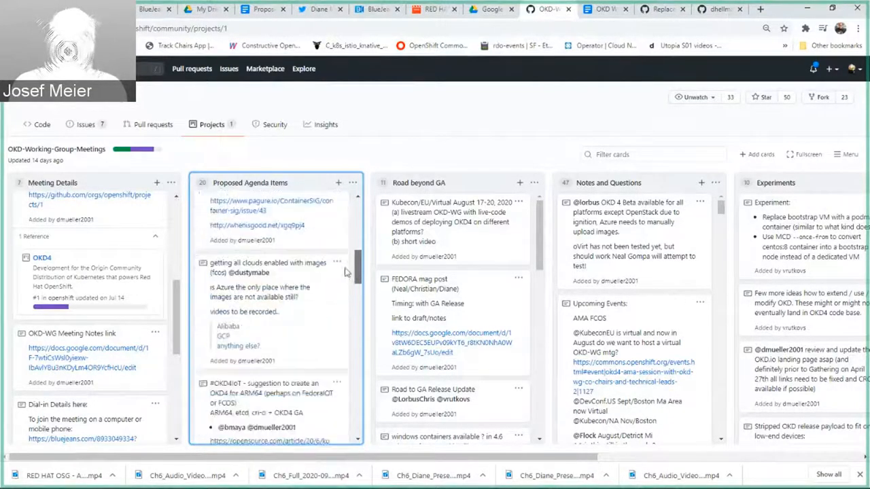
pyautogui.scroll(-3)
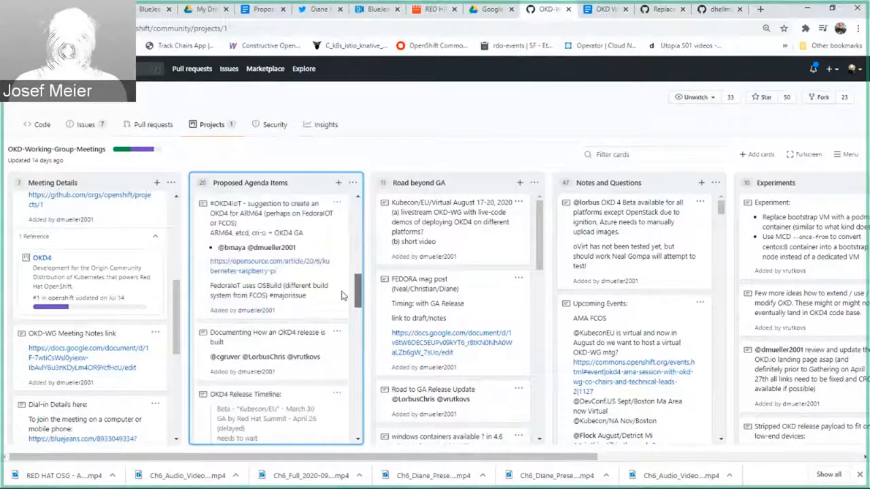
pyautogui.scroll(-3)
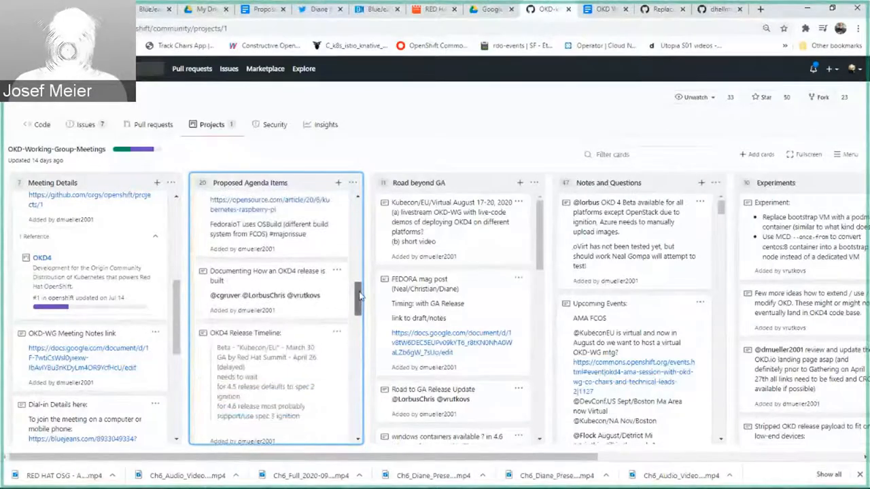
pyautogui.scroll(-3)
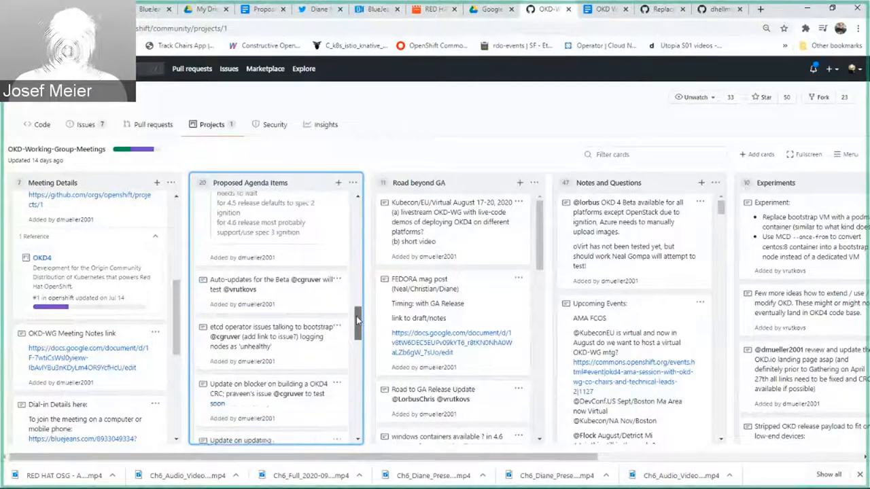
pyautogui.scroll(-3)
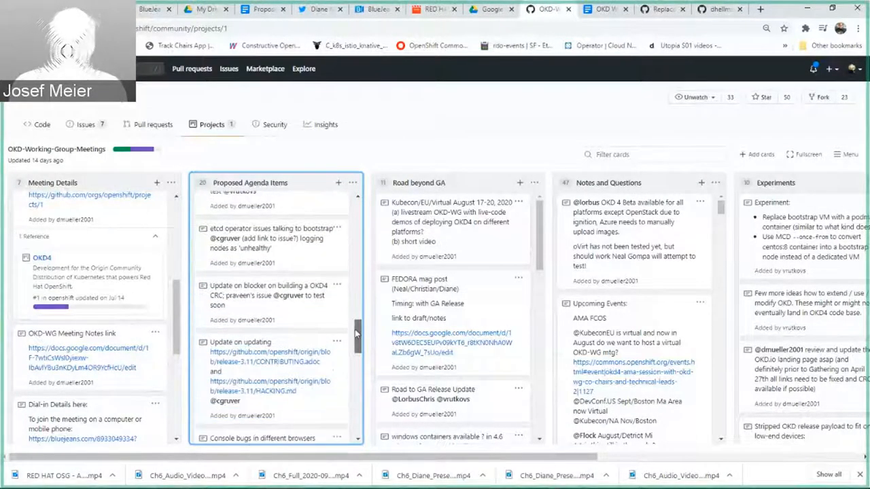
pyautogui.scroll(-3)
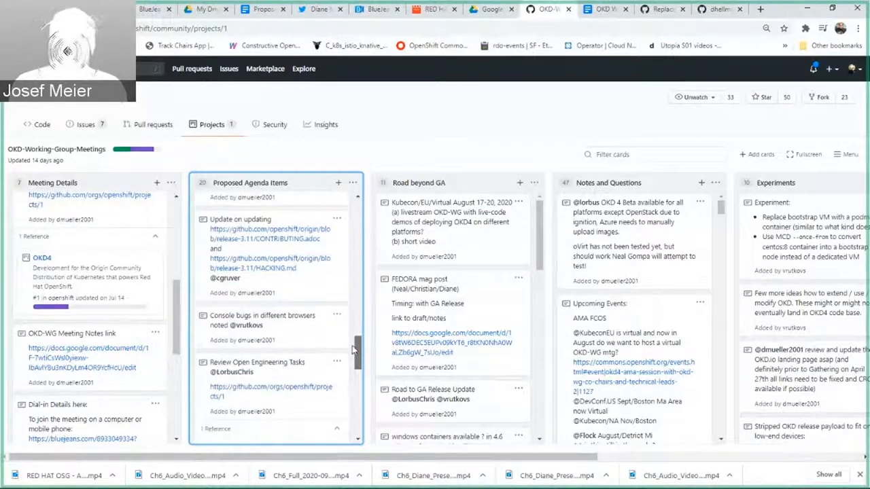
pyautogui.scroll(-3)
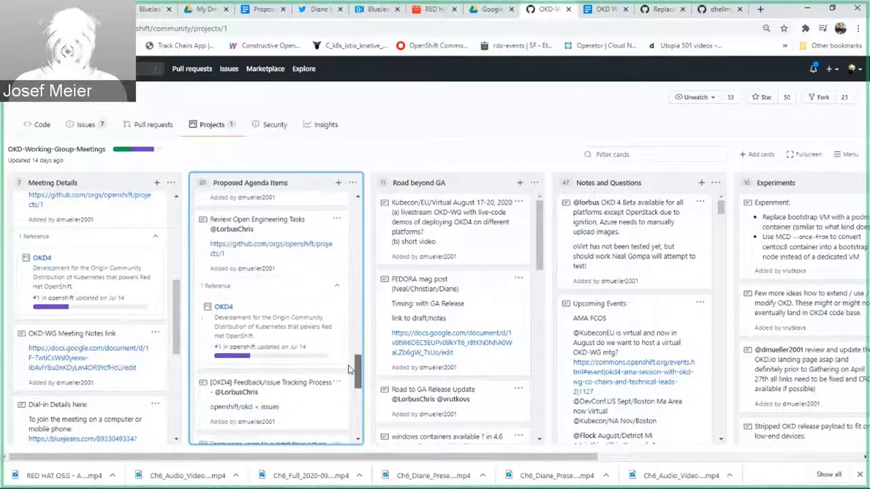
pyautogui.scroll(-3)
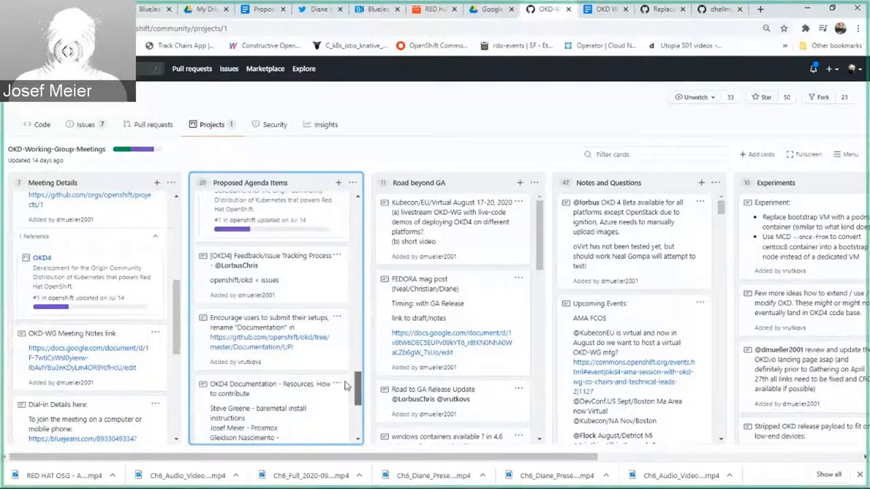
pyautogui.scroll(-3)
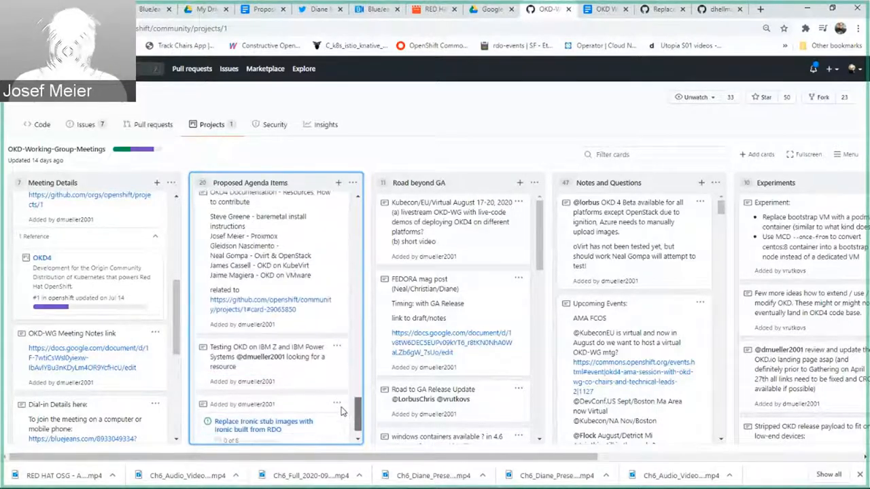
pyautogui.scroll(-3)
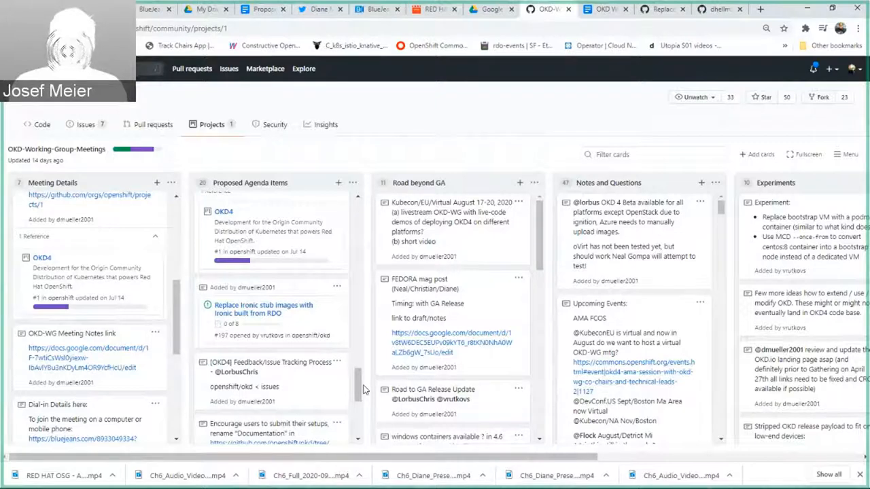
pyautogui.moveTo(343, 192)
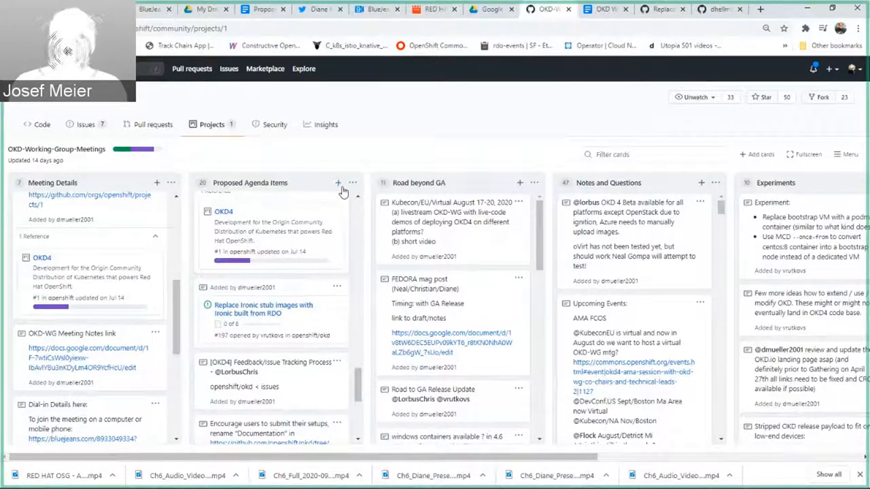
pyautogui.click(338, 183)
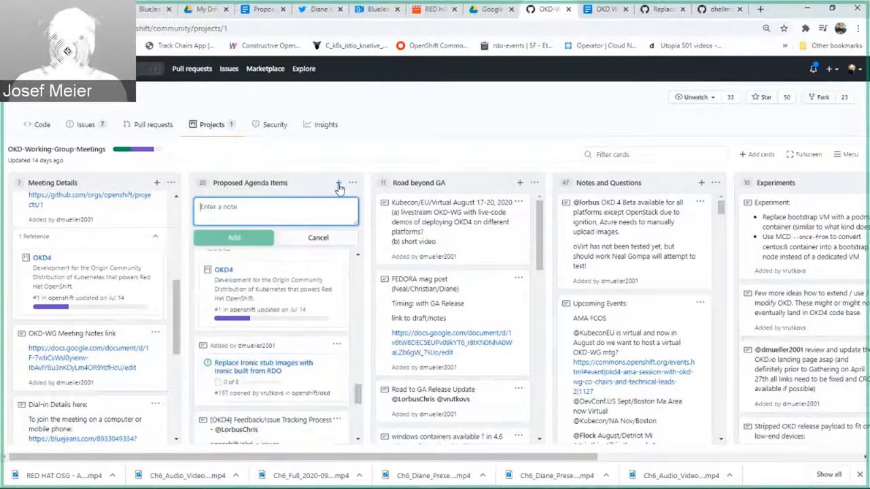
pyautogui.write('OVN k')
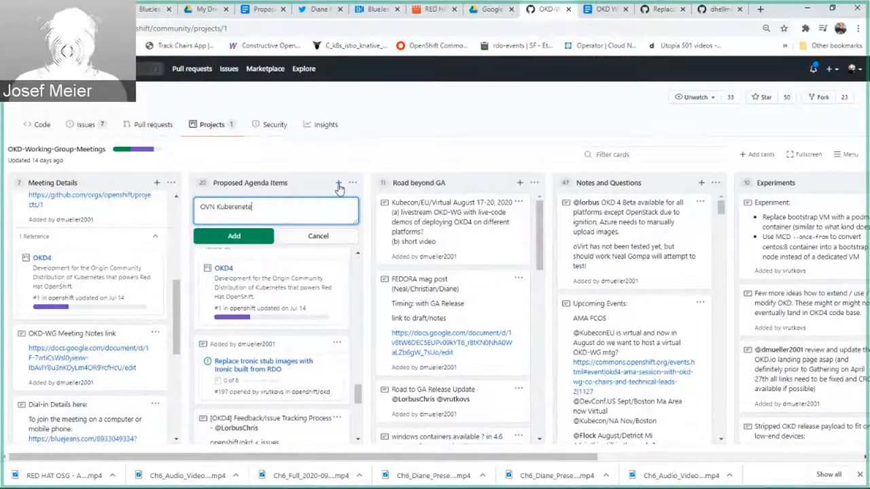
pyautogui.write('Build')
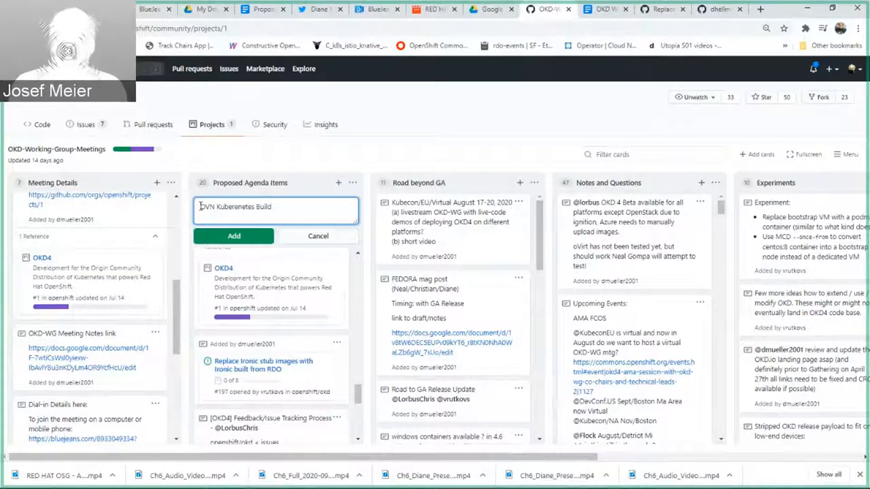
pyautogui.write('Issues')
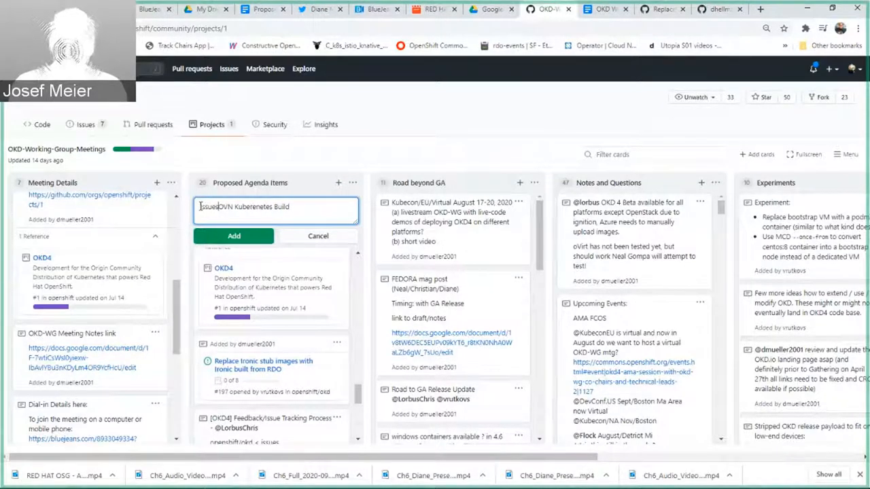
pyautogui.write('with')
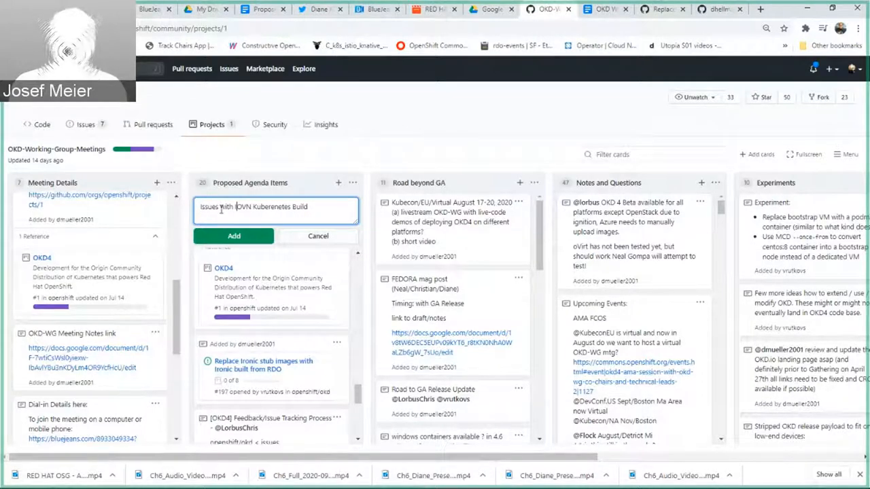
pyautogui.write('Images for')
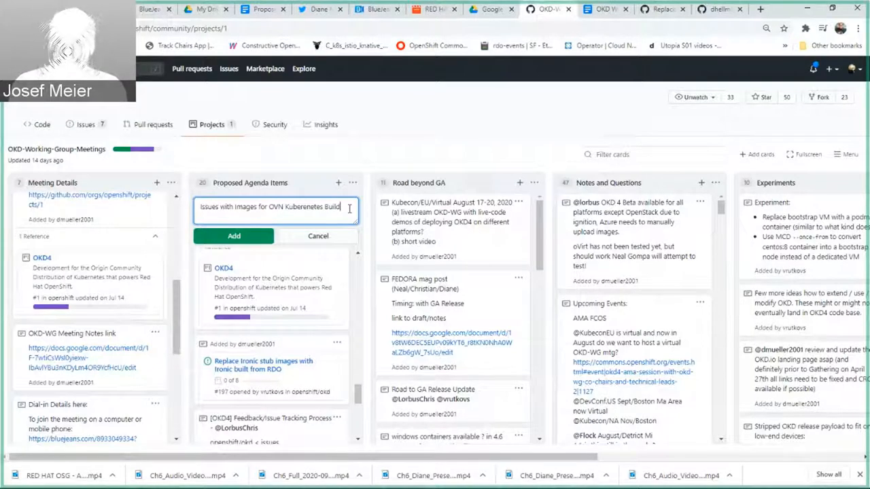
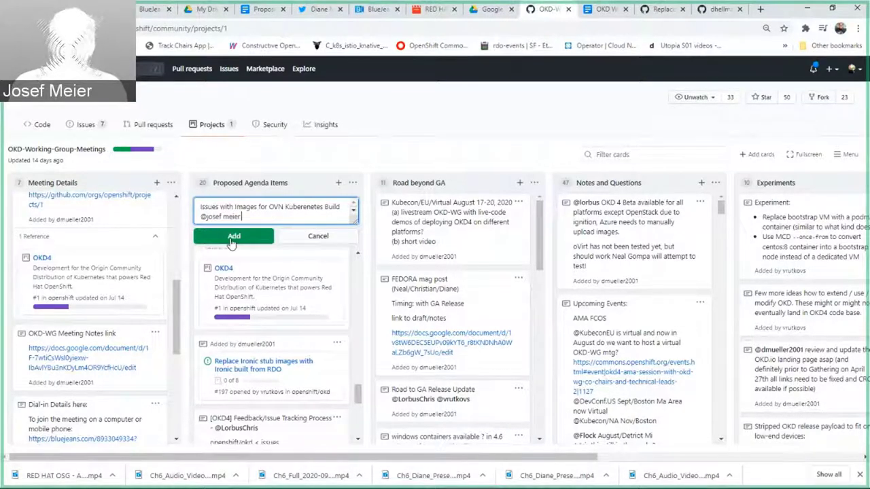
pyautogui.click(234, 236)
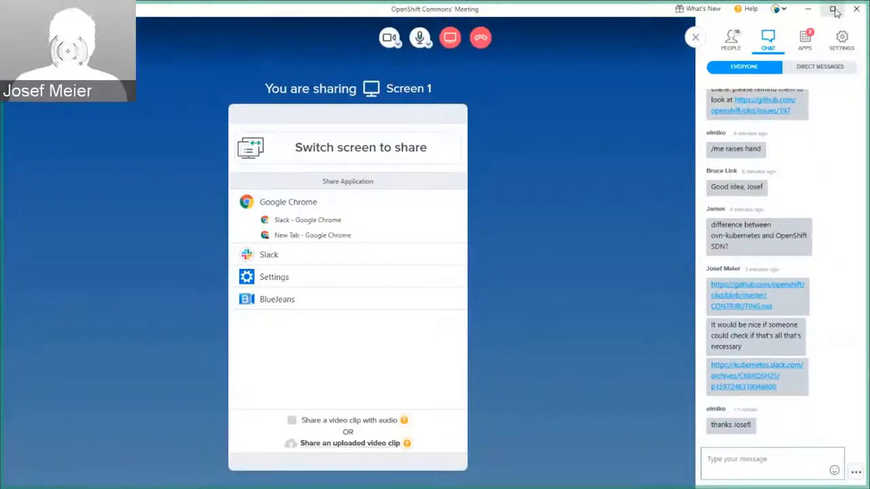
pyautogui.click(833, 9)
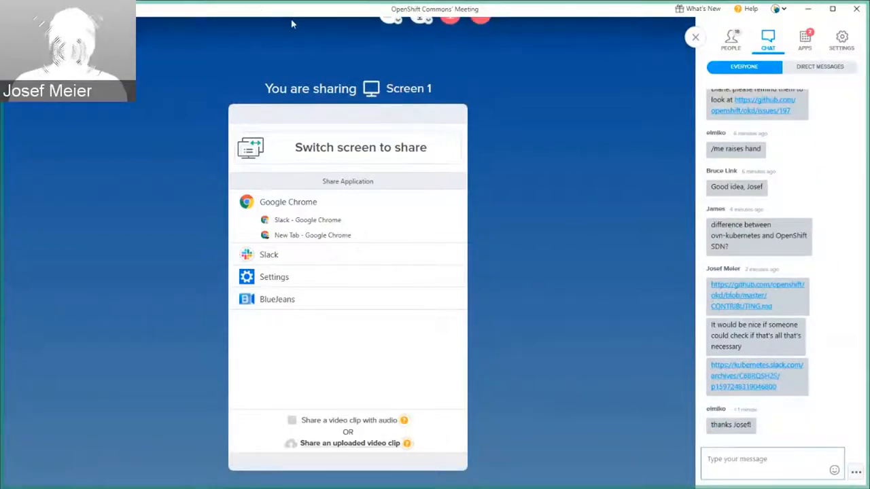